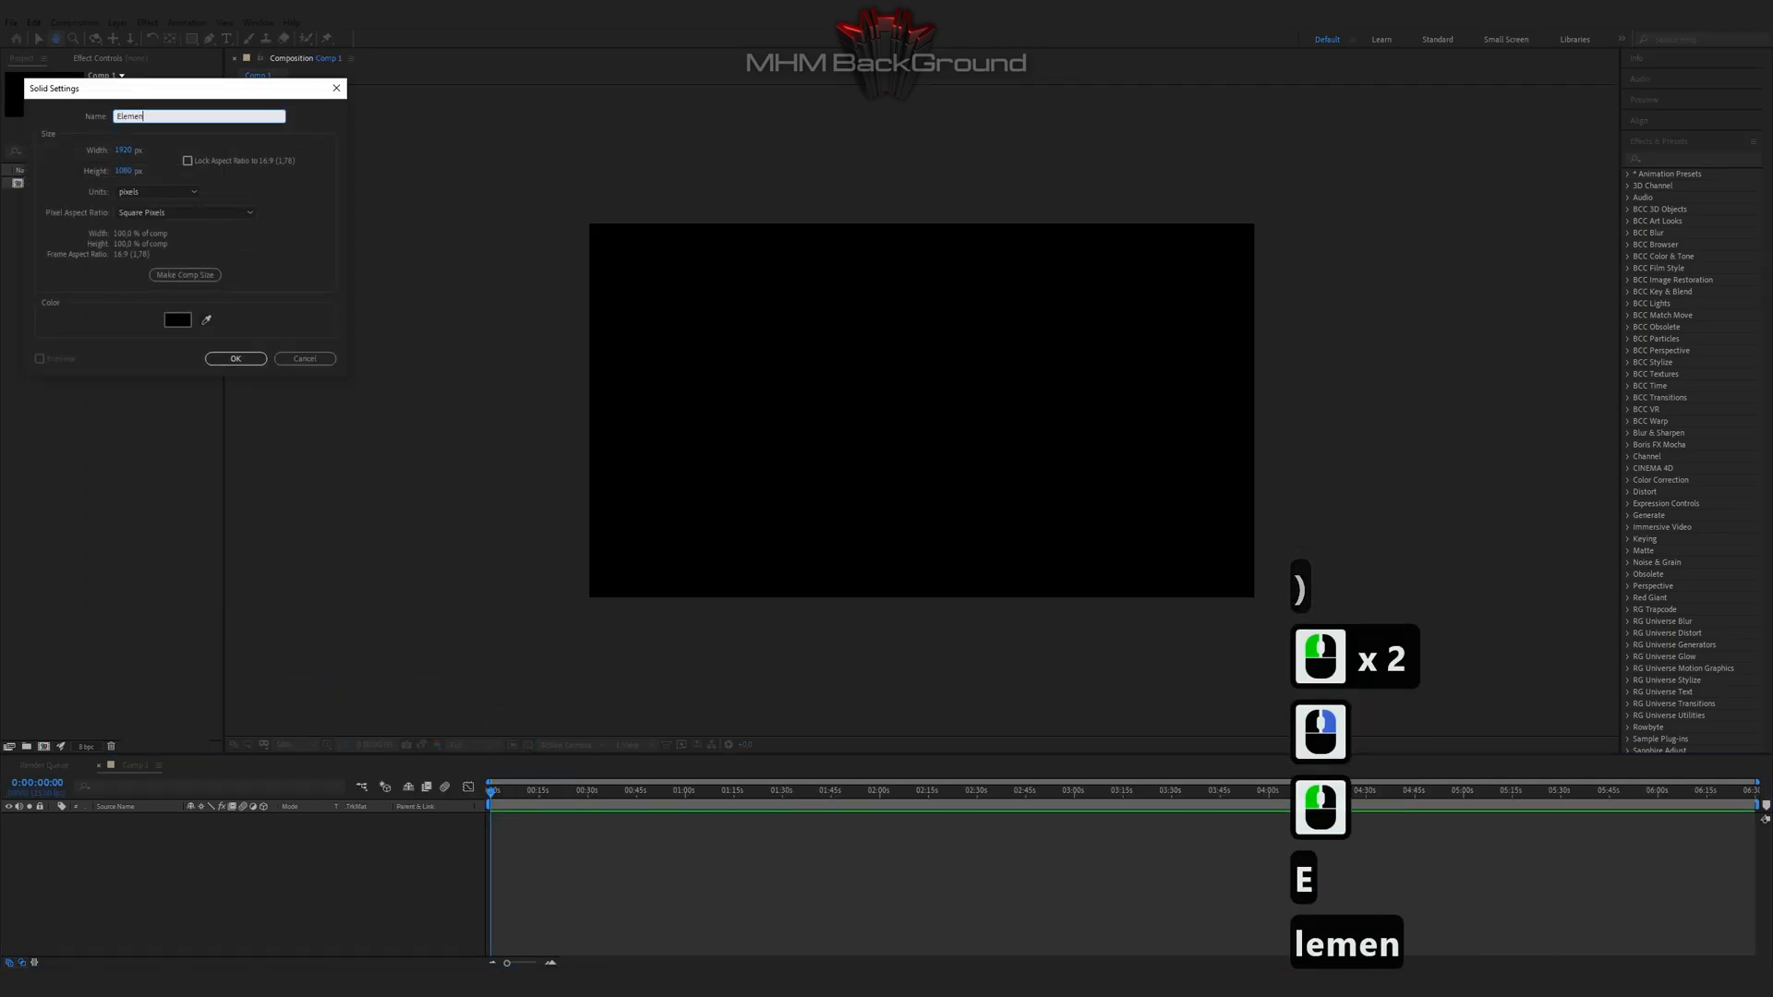
Step: Create a black 1920x1080 solid named Element 3D in Comp 1 and select it
click(235, 360)
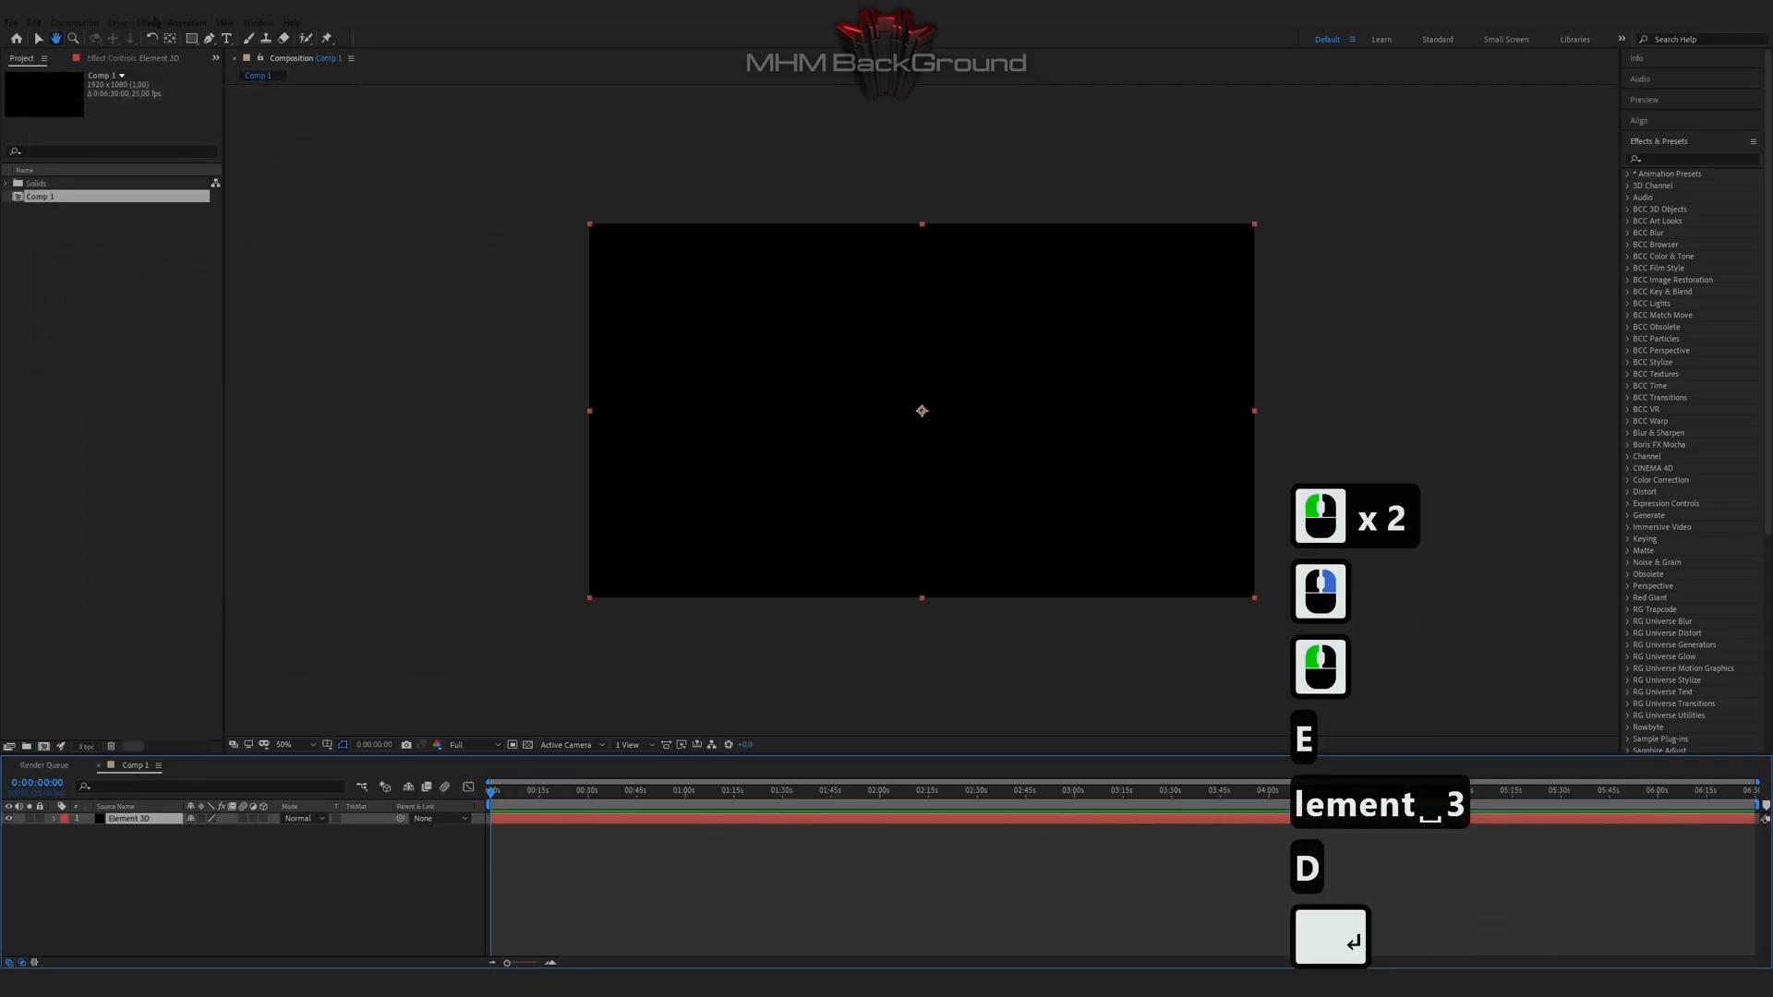
click(148, 22)
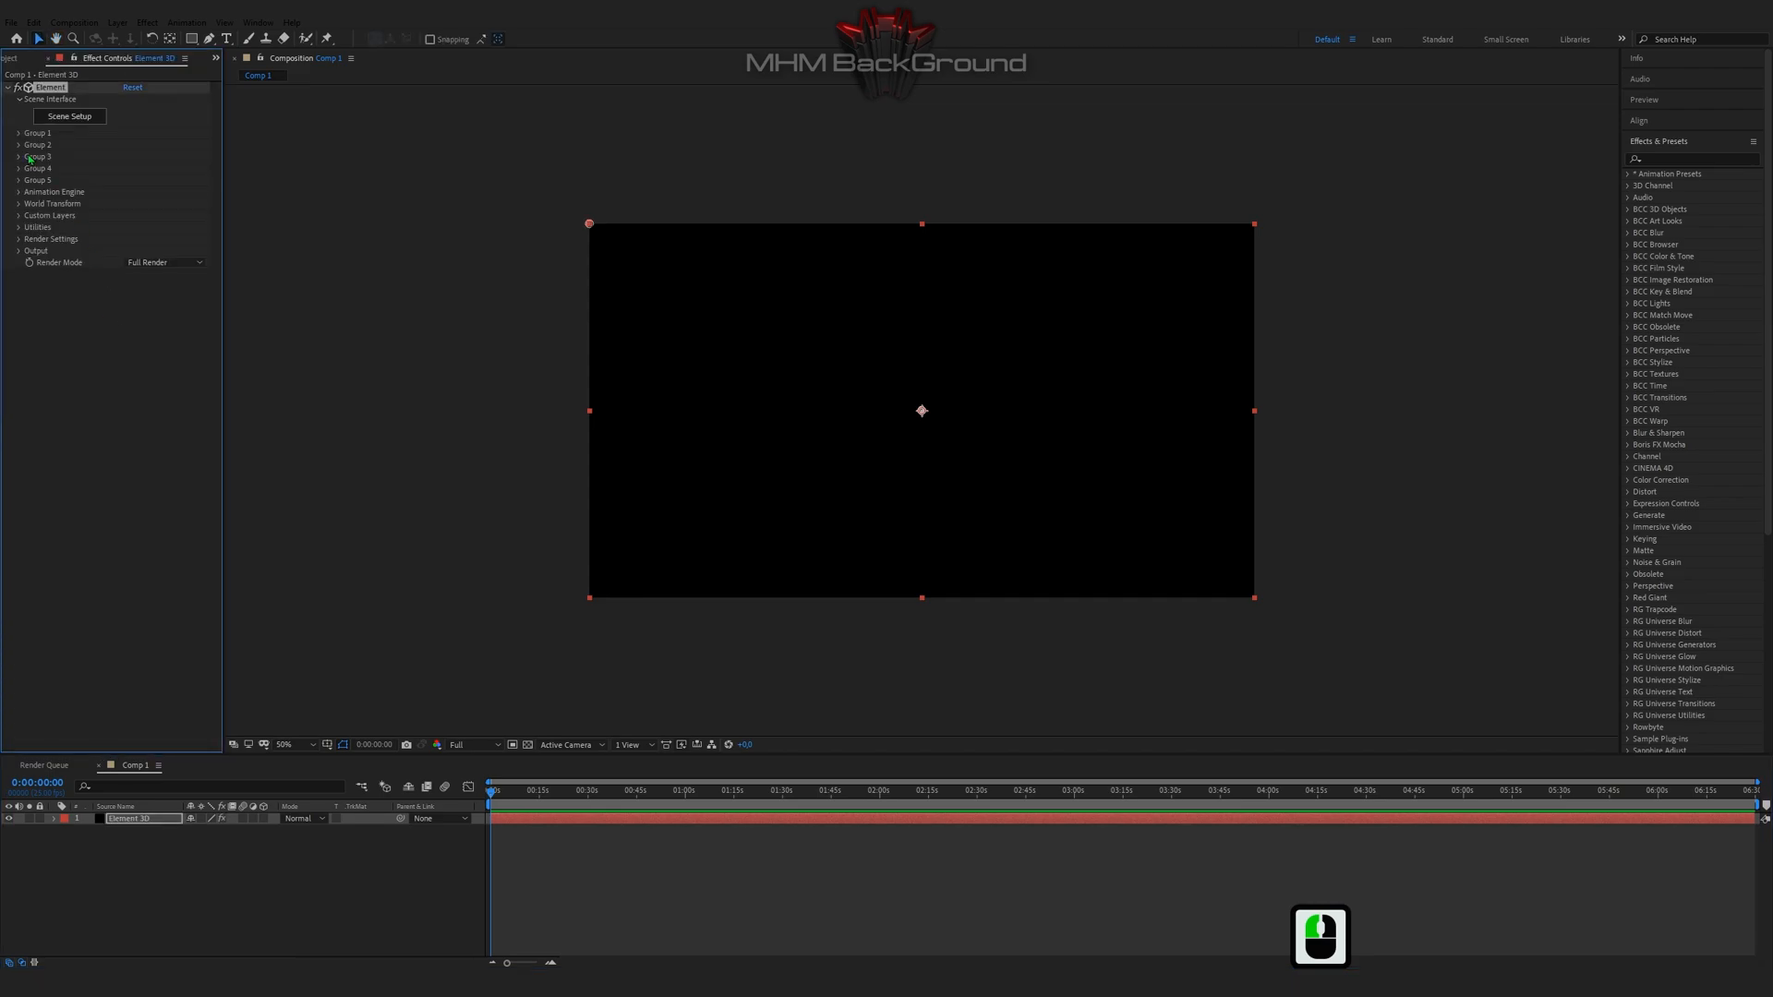
Step: Expand Group 1's Particle Replicator, Particle Look, Multi-Object and Deform sections in the Element effect
click(18, 133)
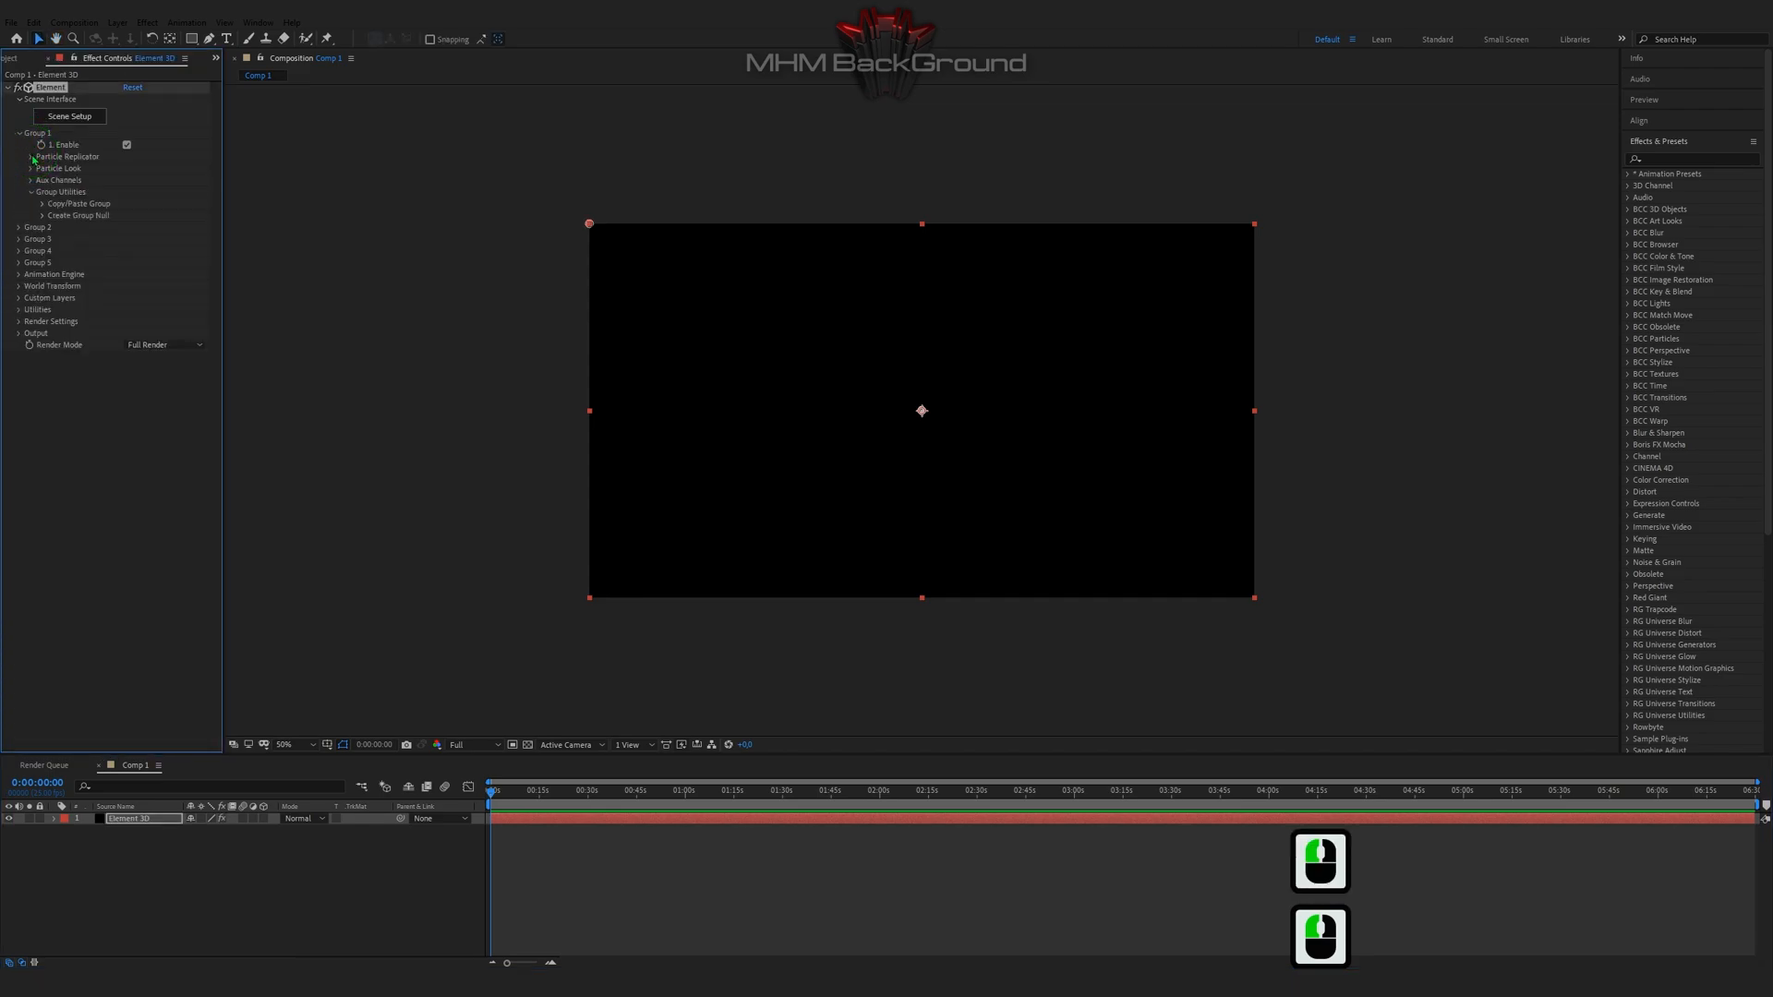
click(31, 155)
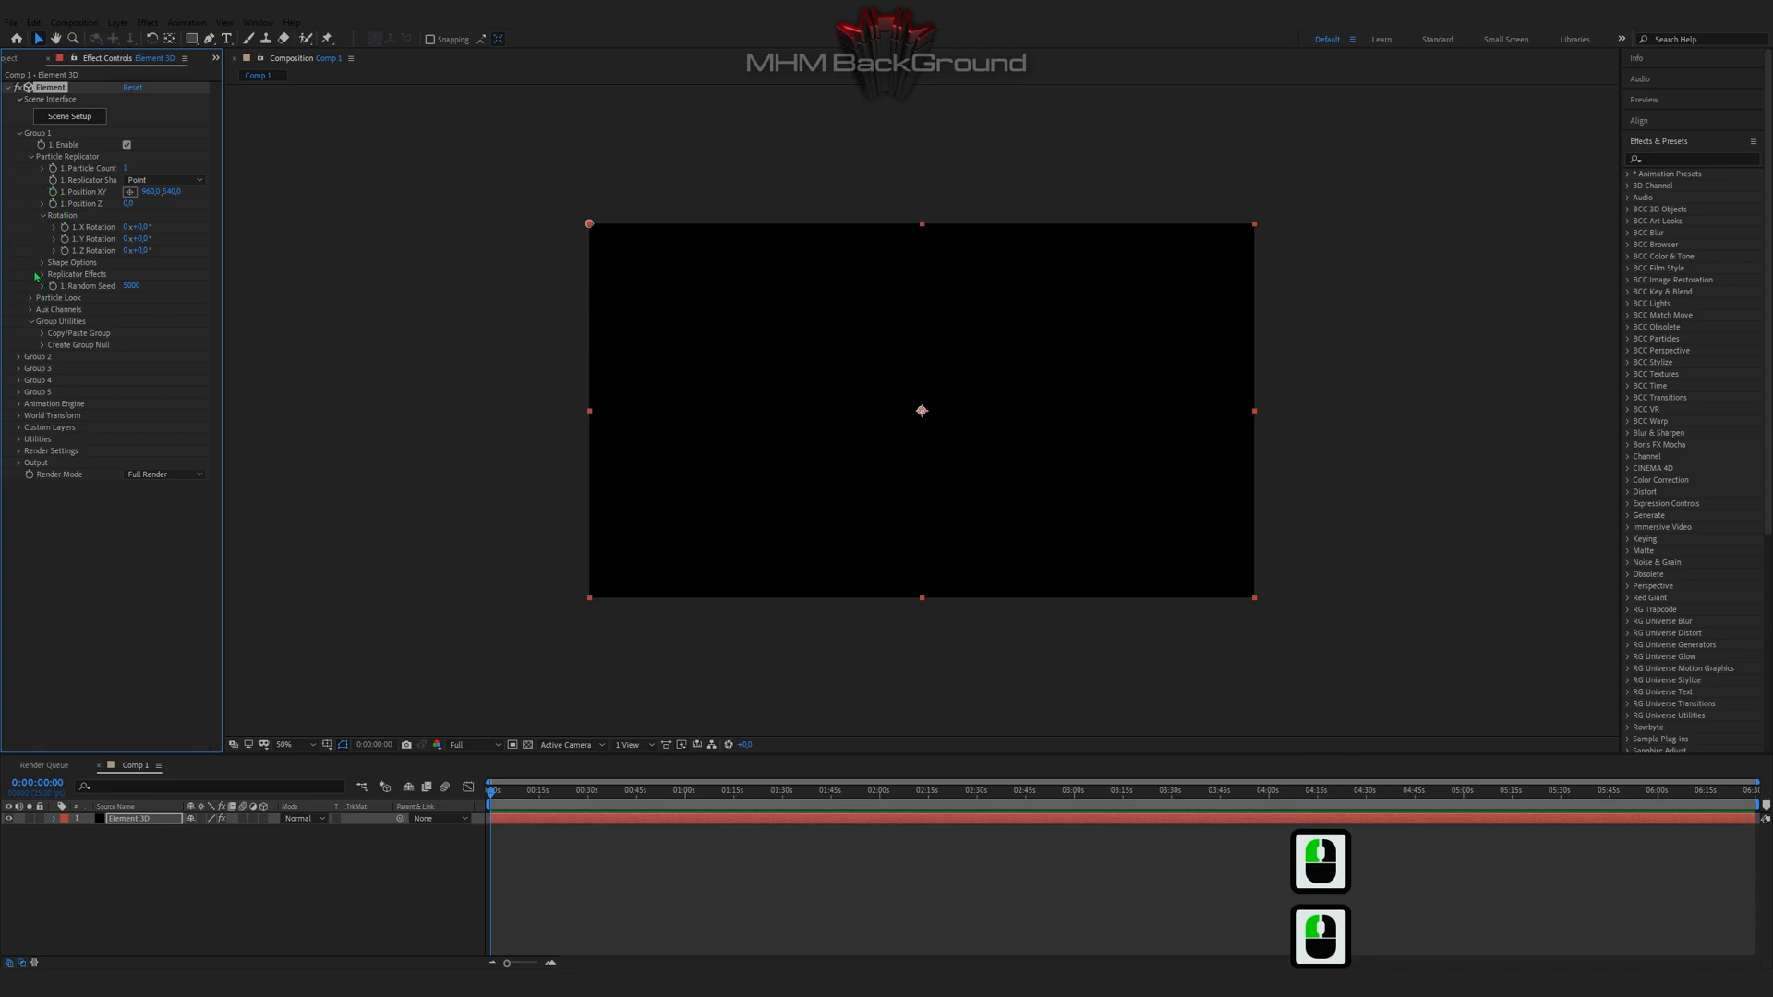
click(43, 263)
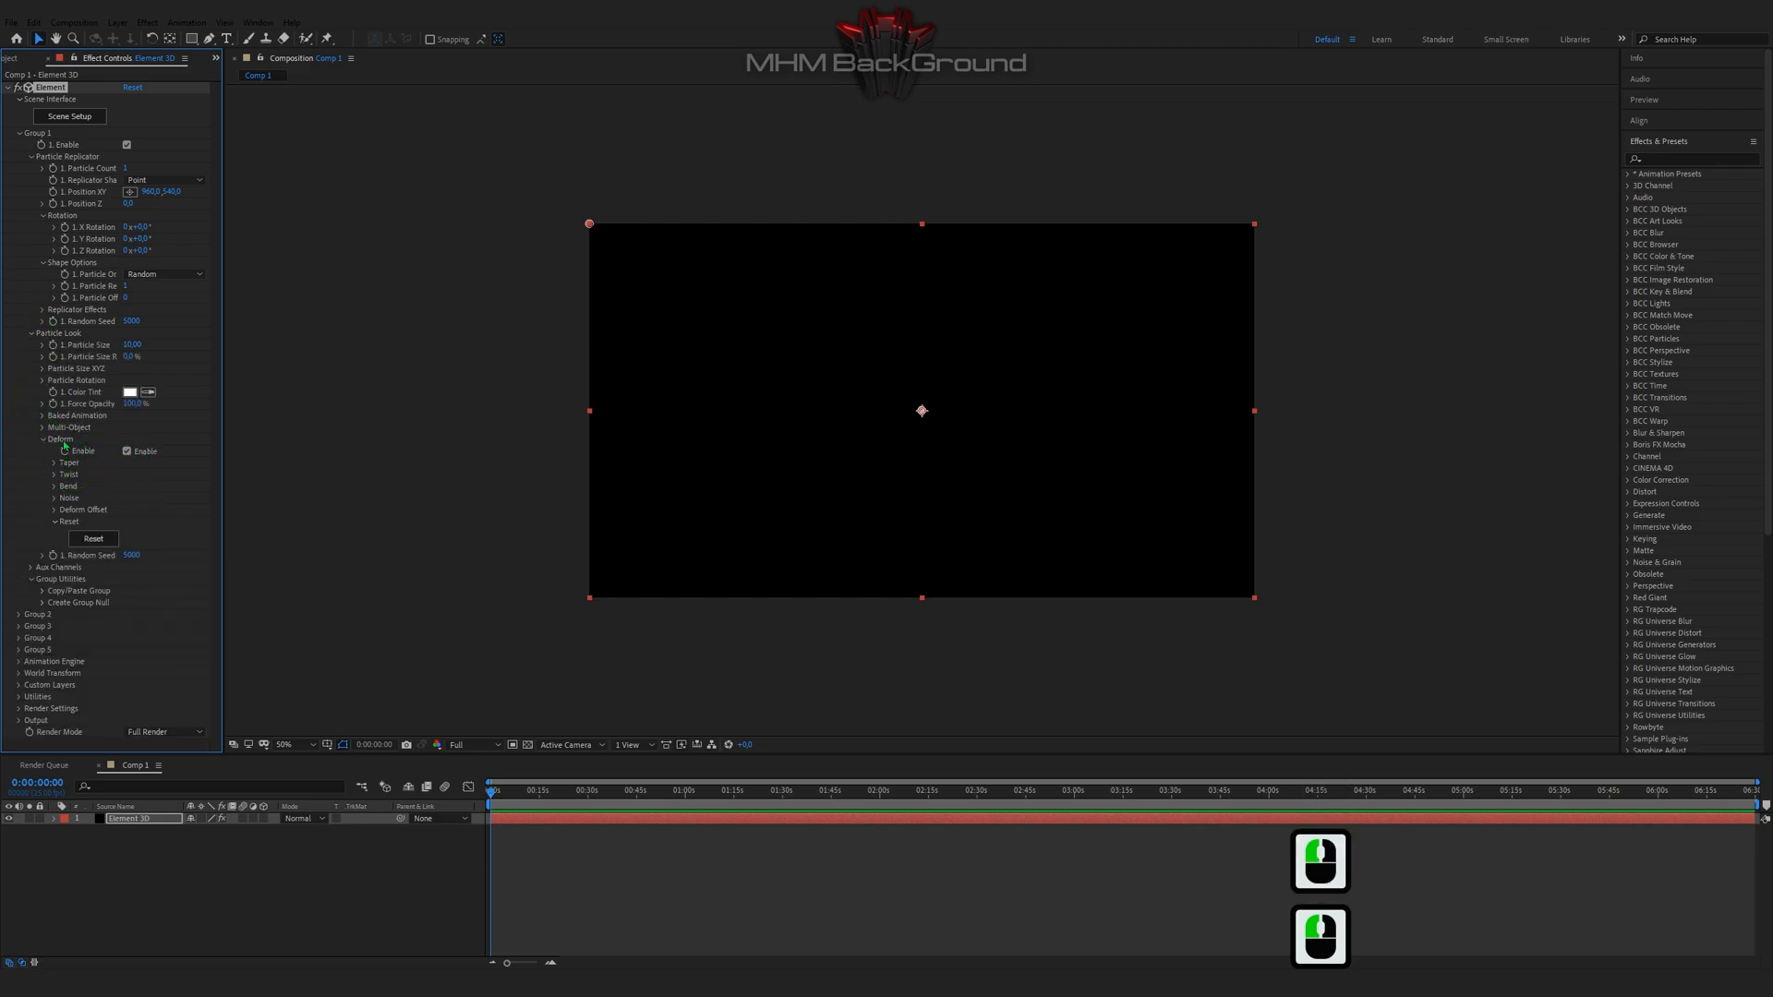
click(127, 440)
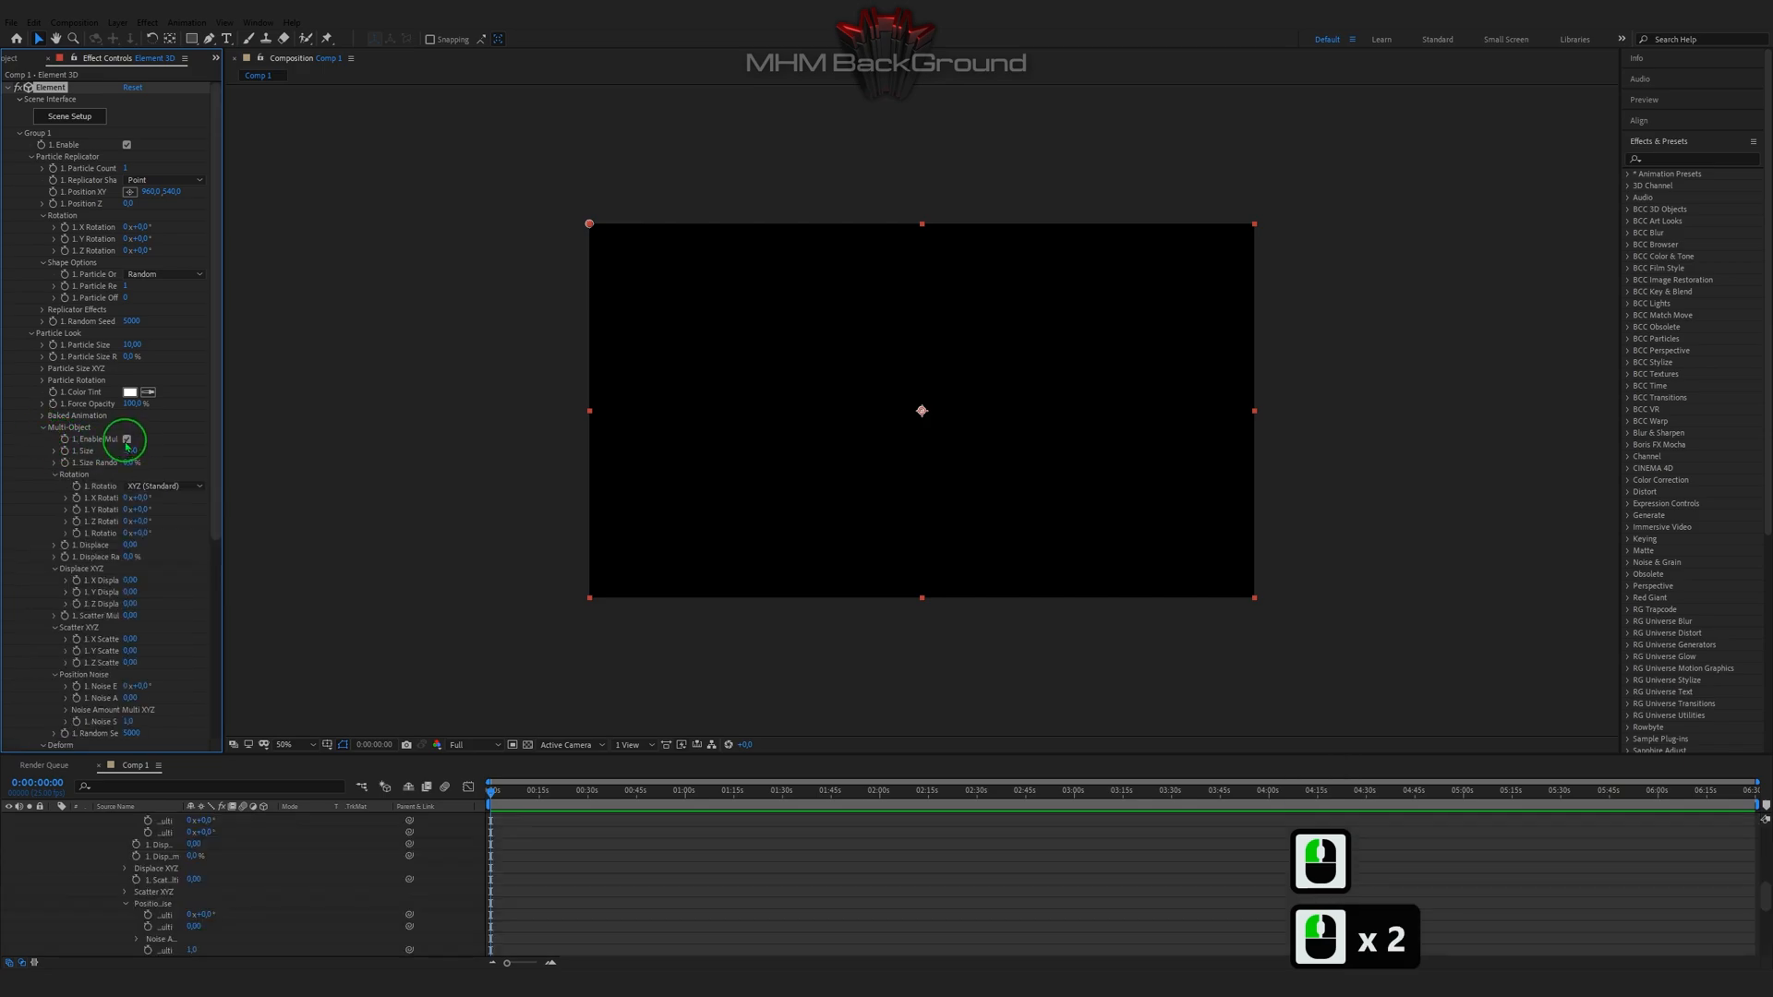
scroll(down, 3)
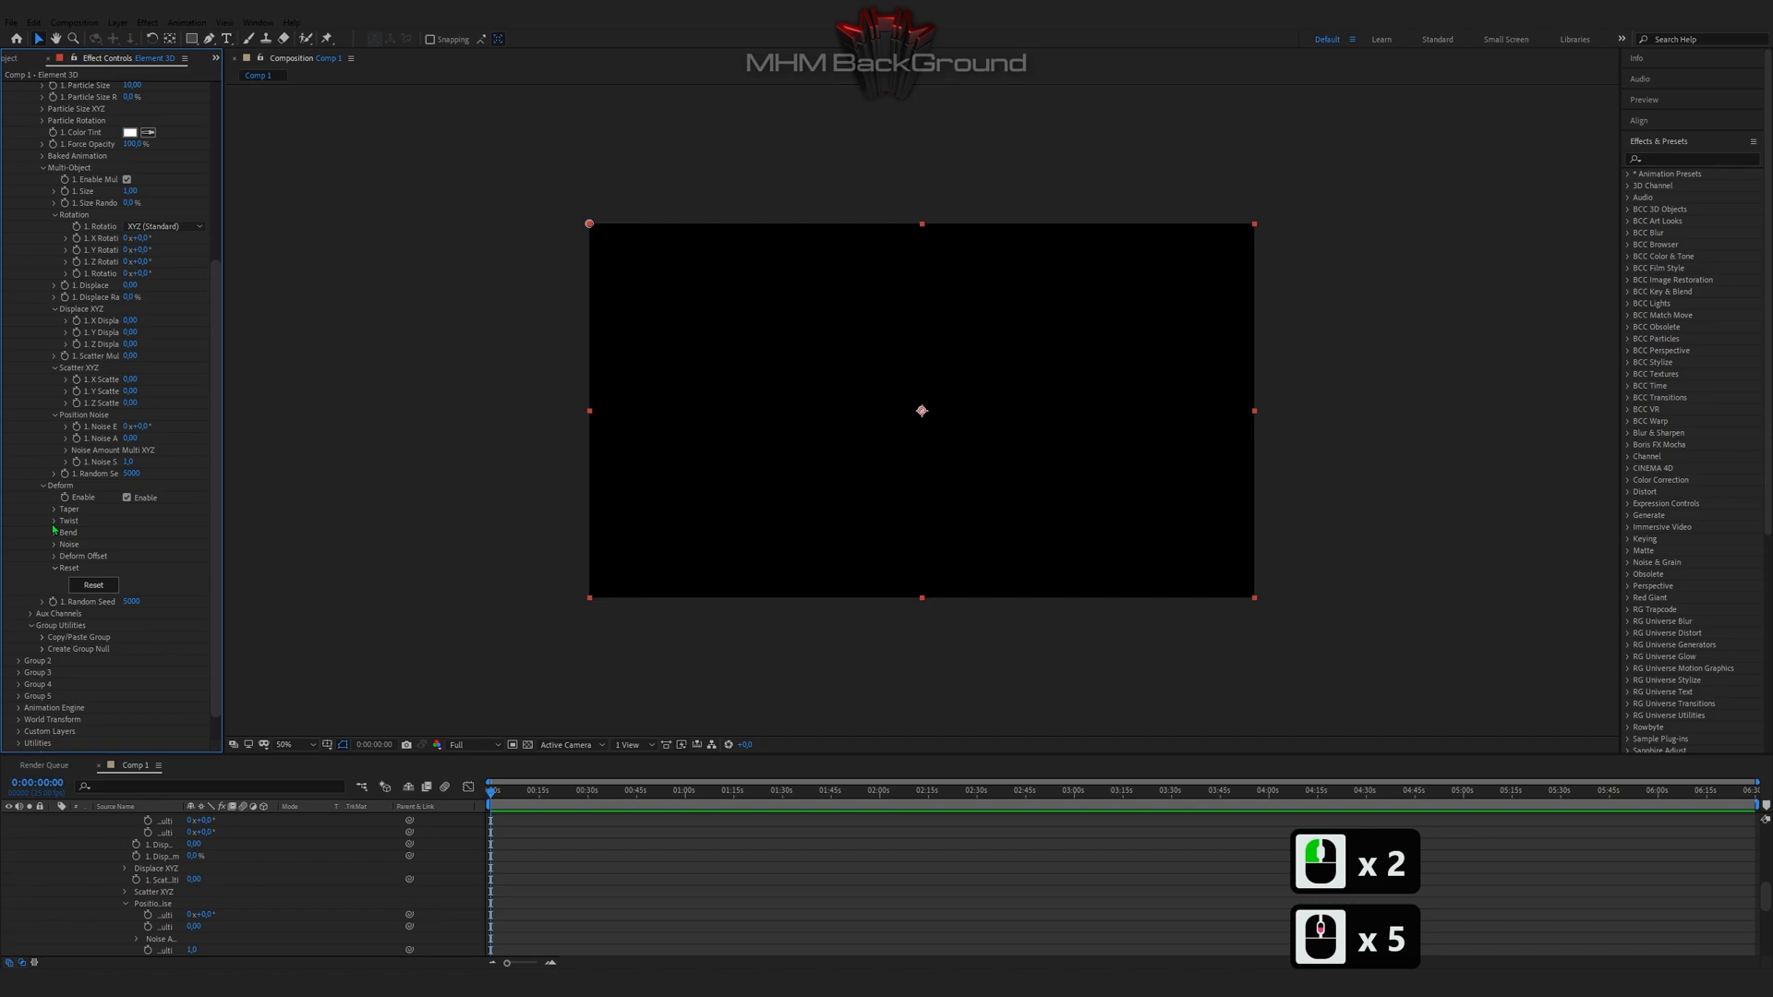
click(54, 520)
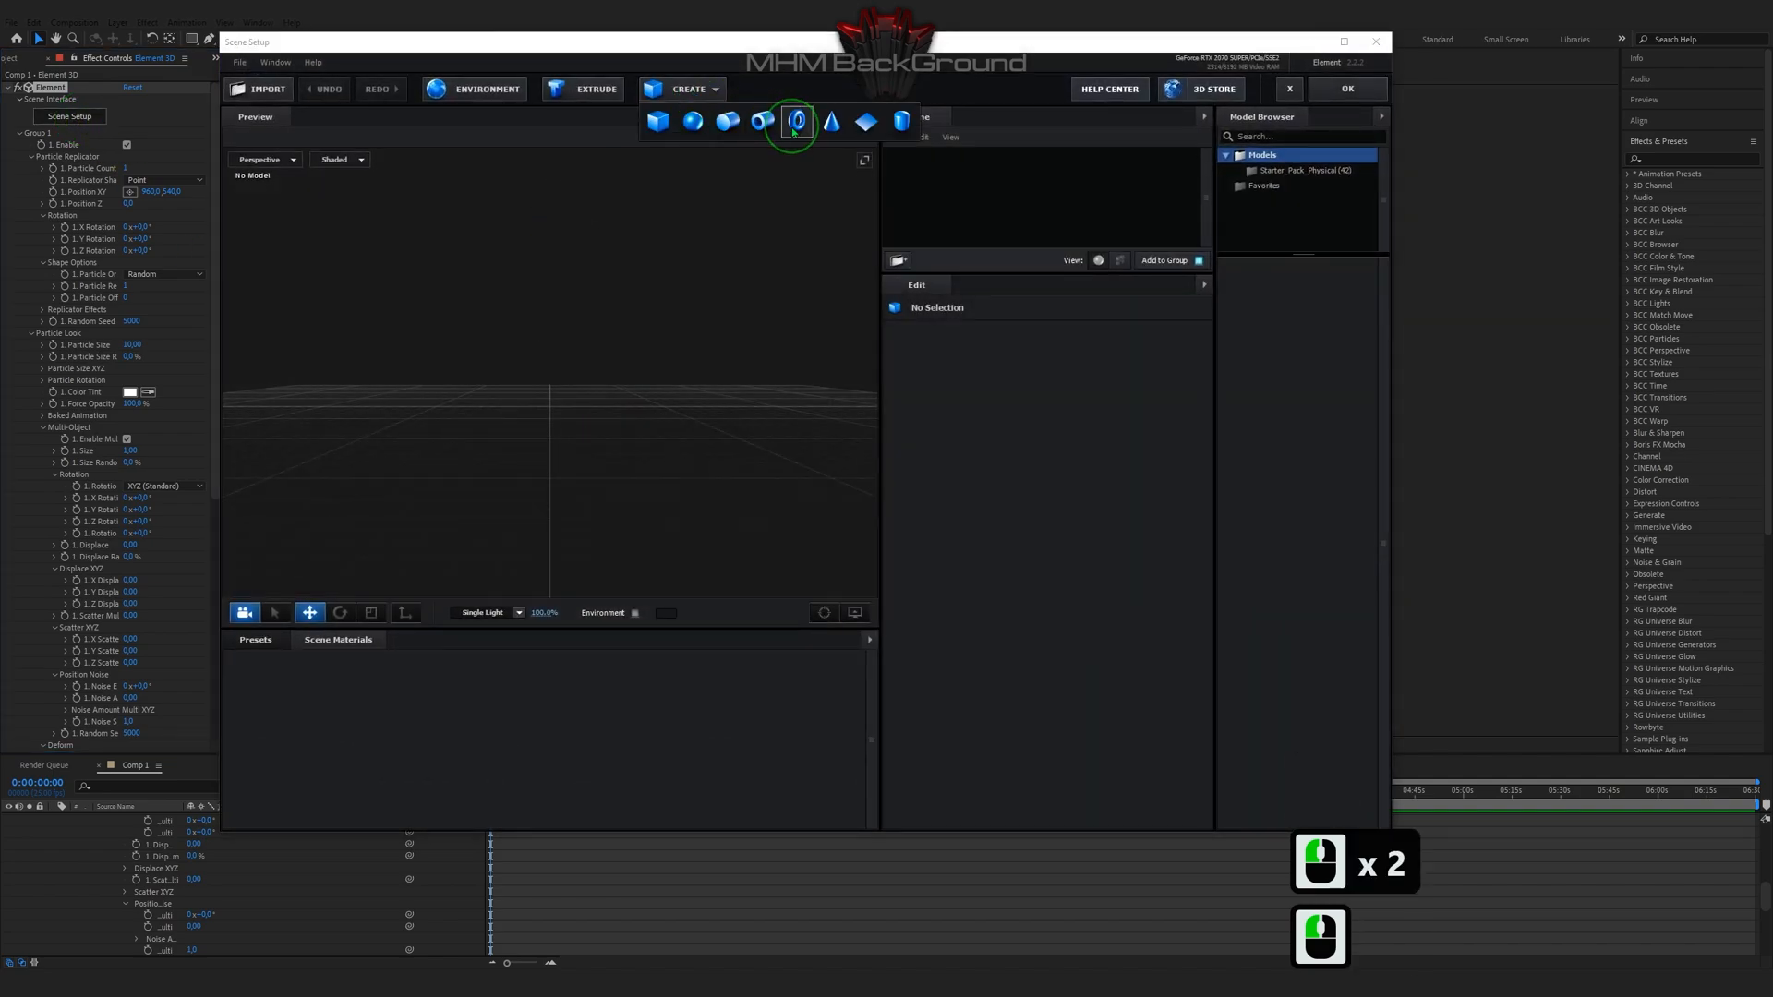
Step: Create a Tube with Height 0.08, Internal Radius 86, 4 sides and chrome material, then return to the comp
click(794, 122)
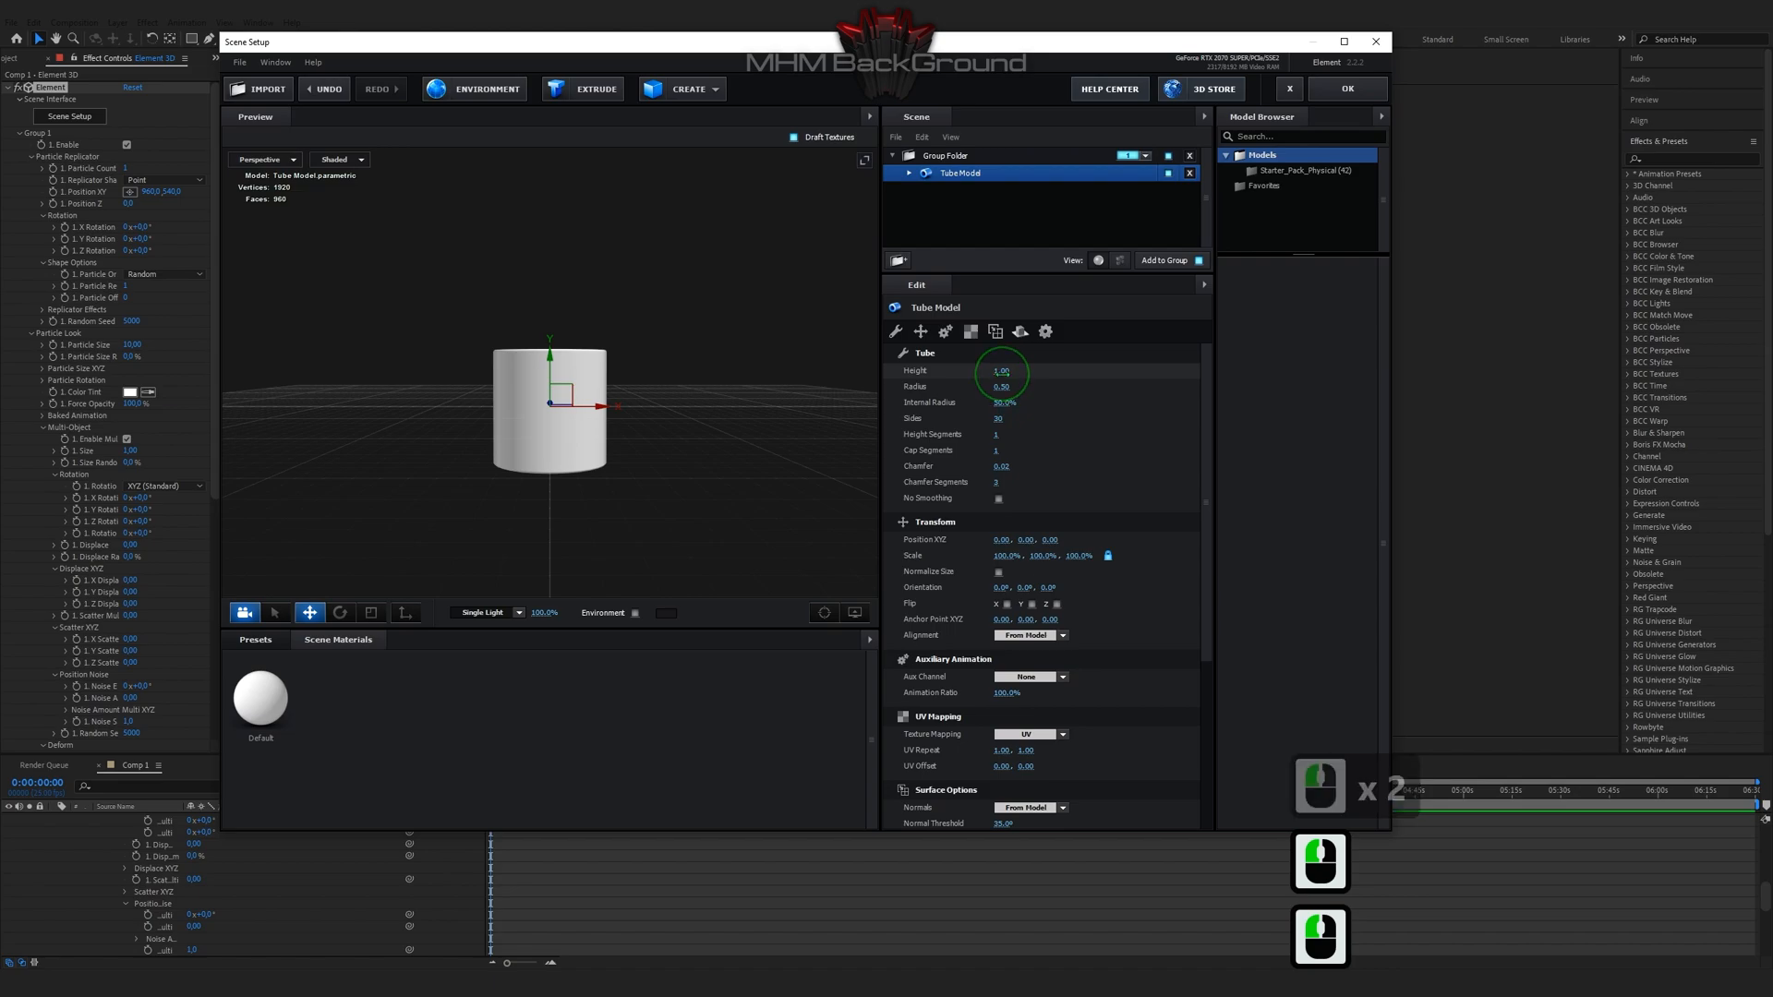
double_click(1004, 372)
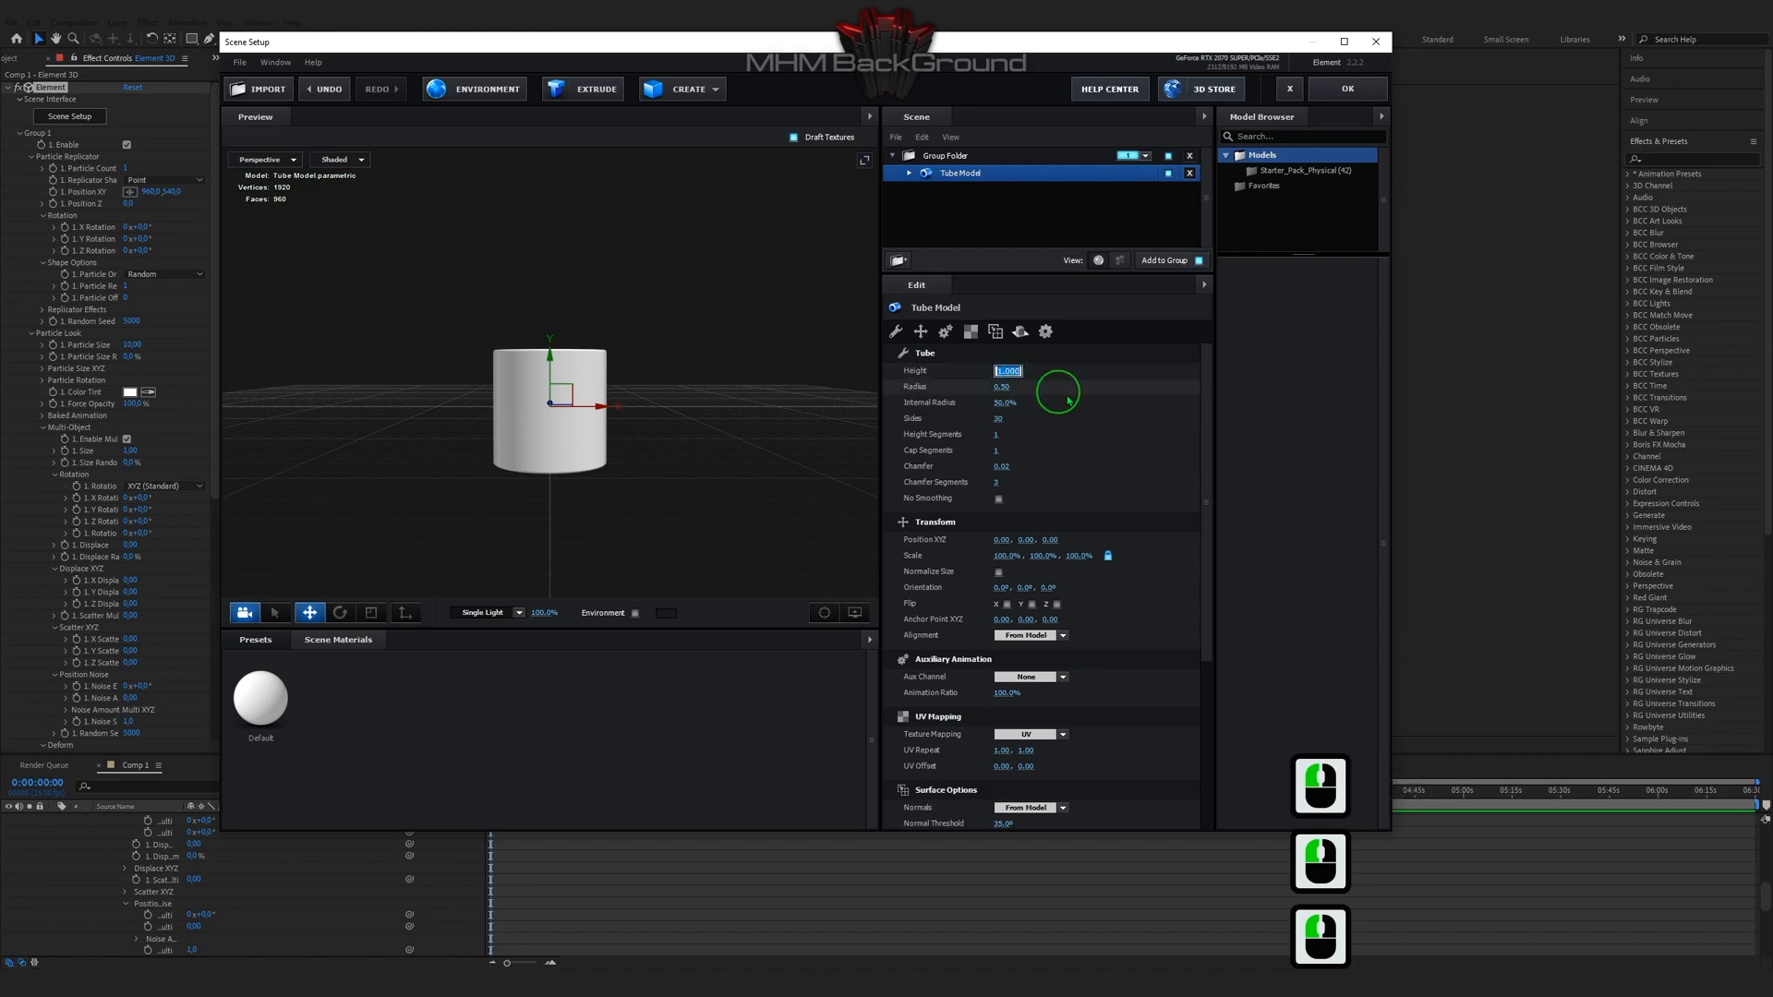
text(0.08)
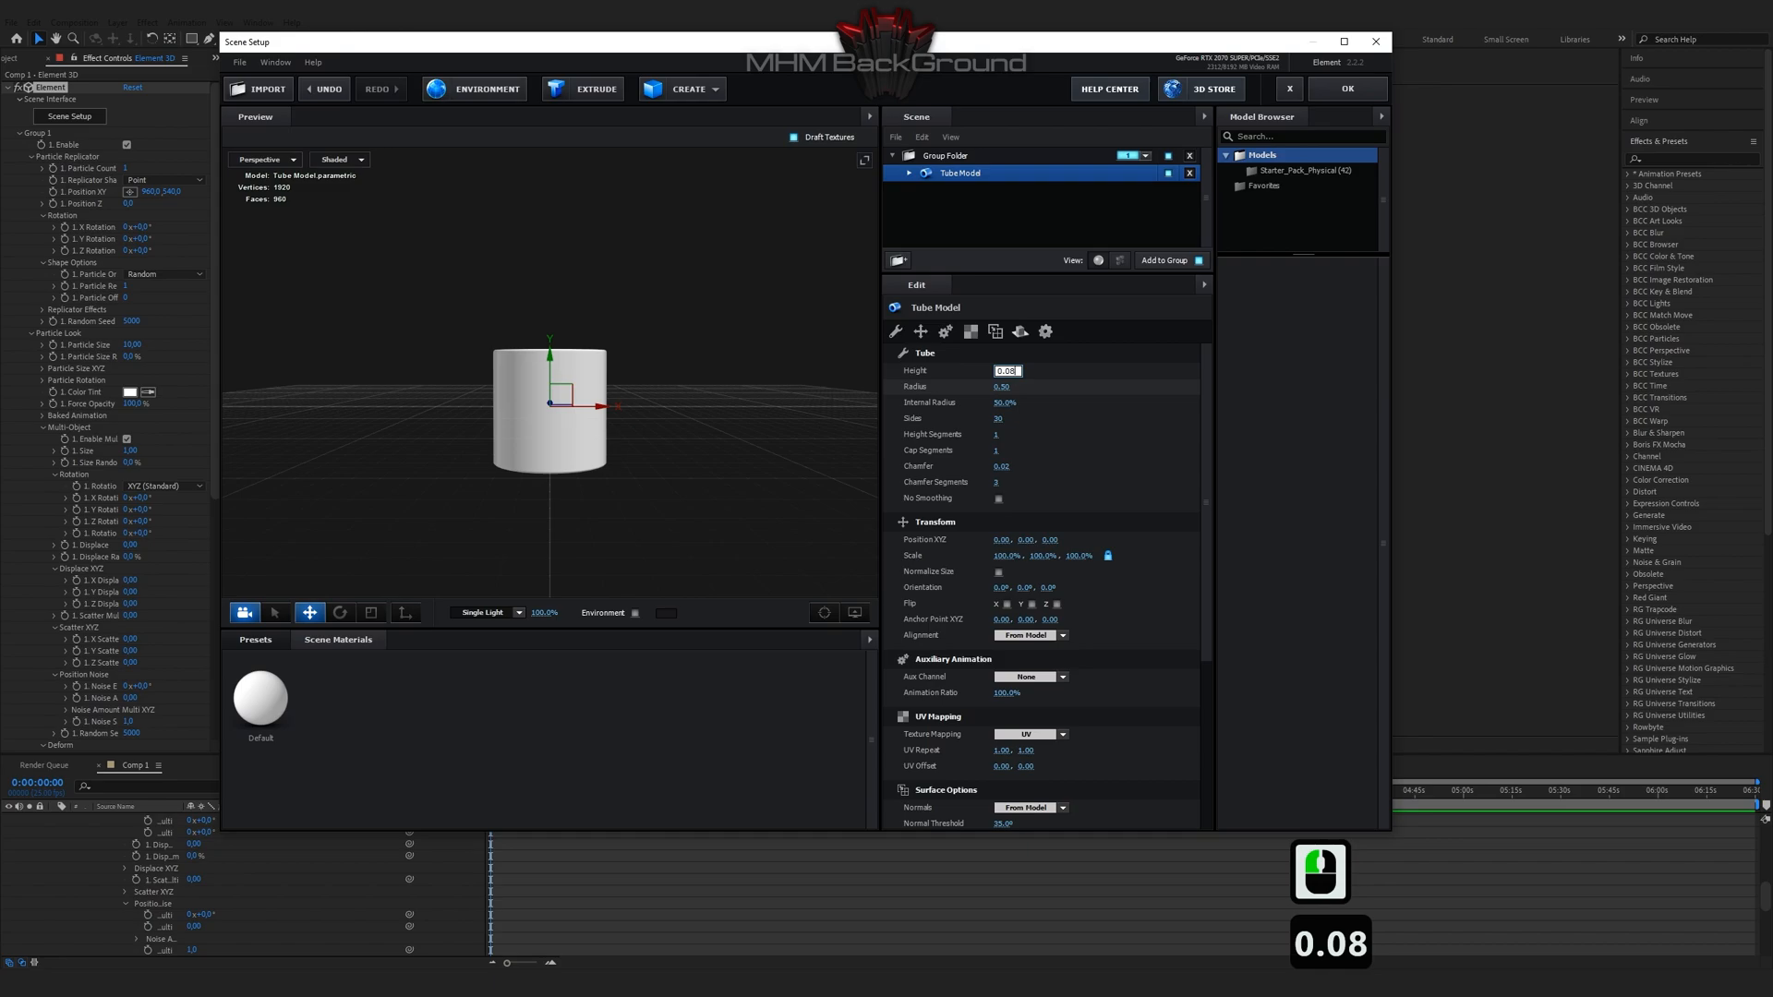
key(Tab)
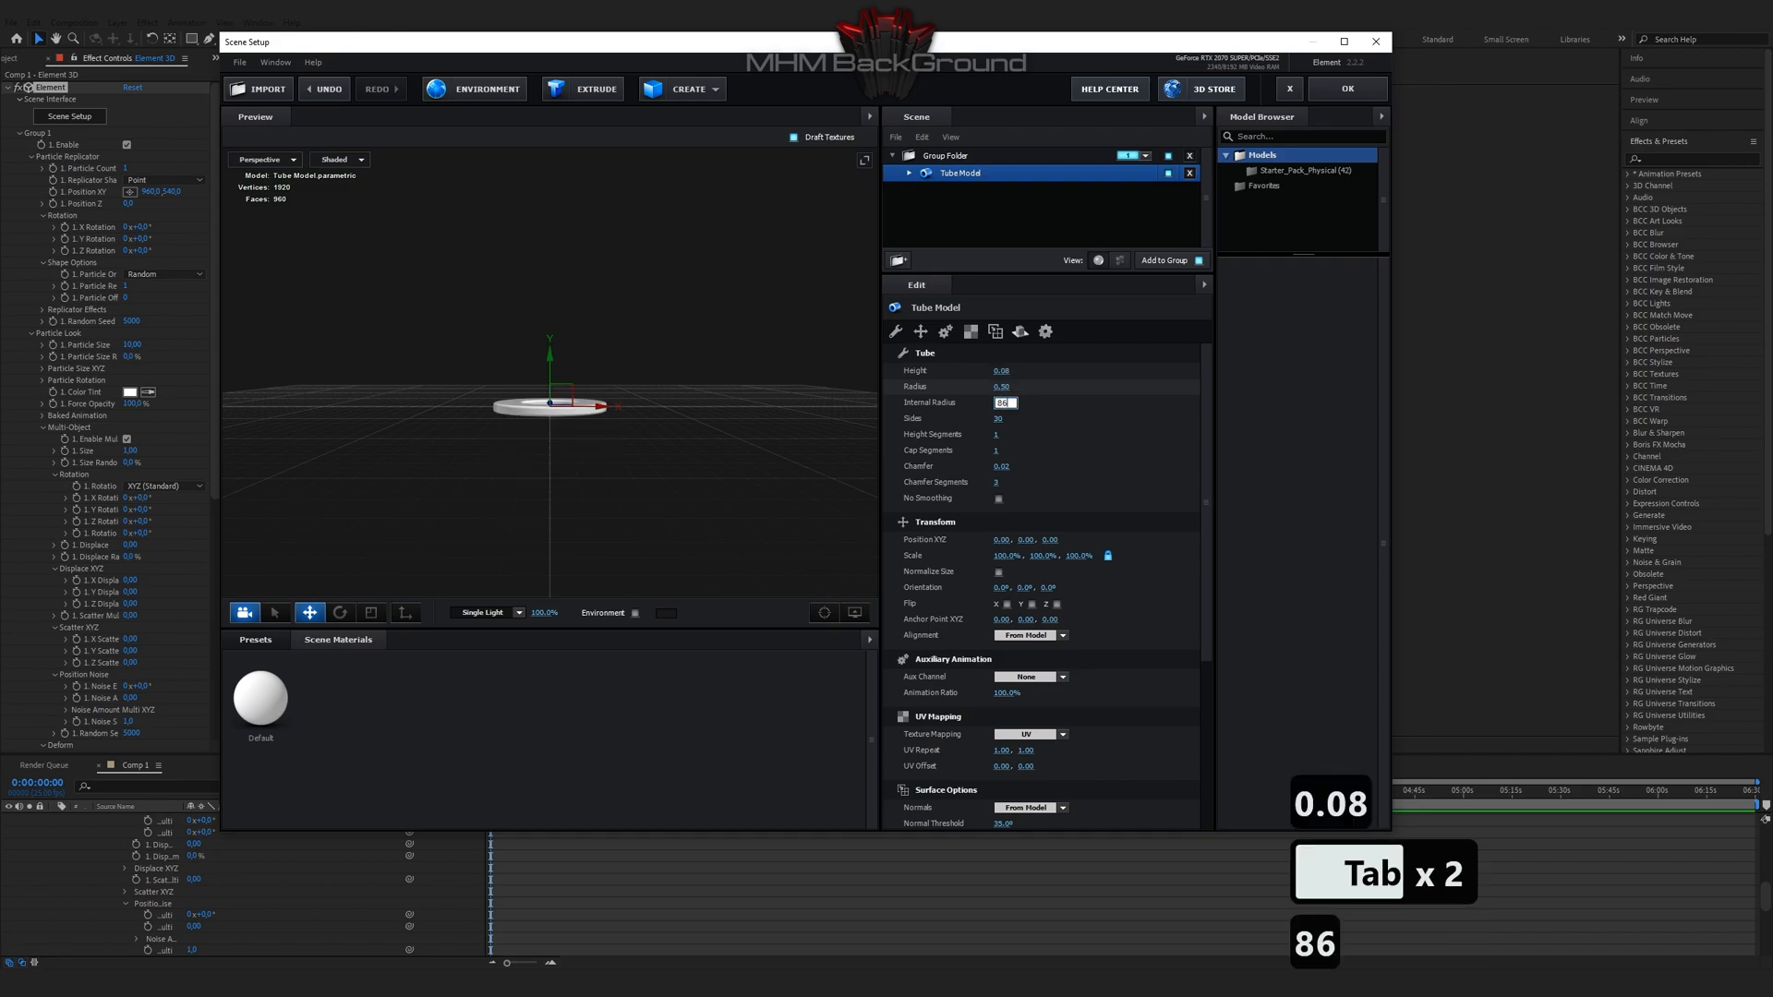
key(Tab)
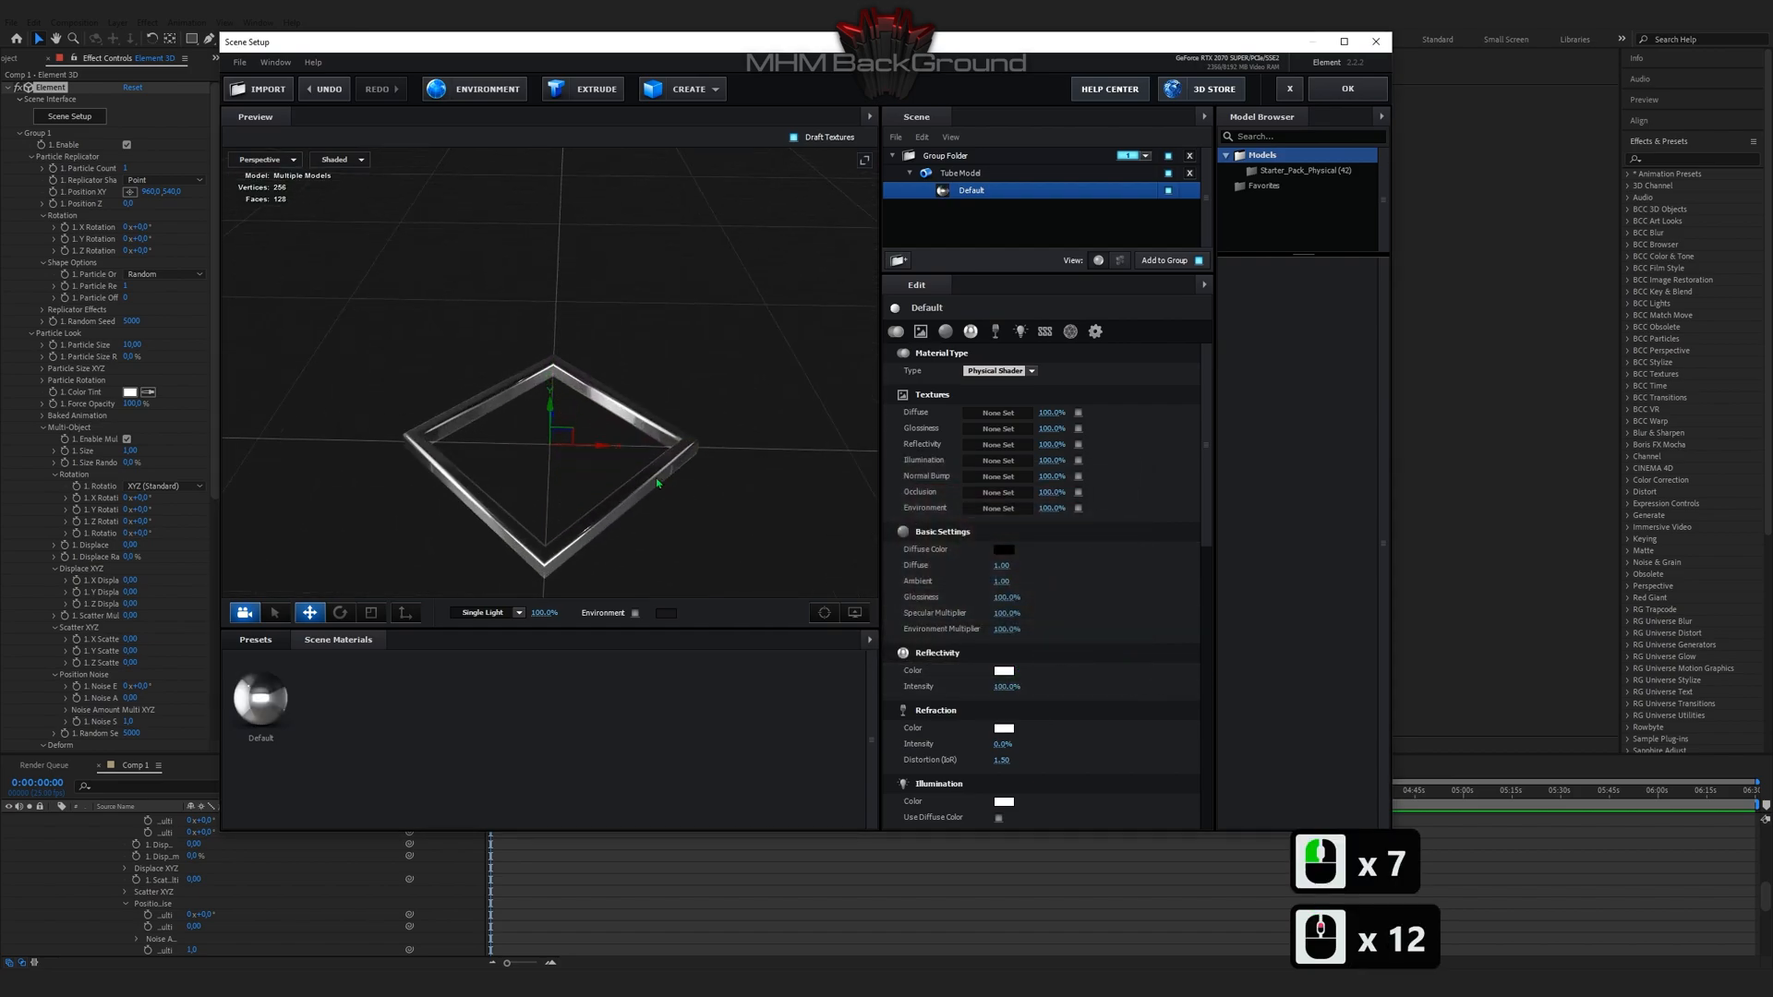
click(1347, 89)
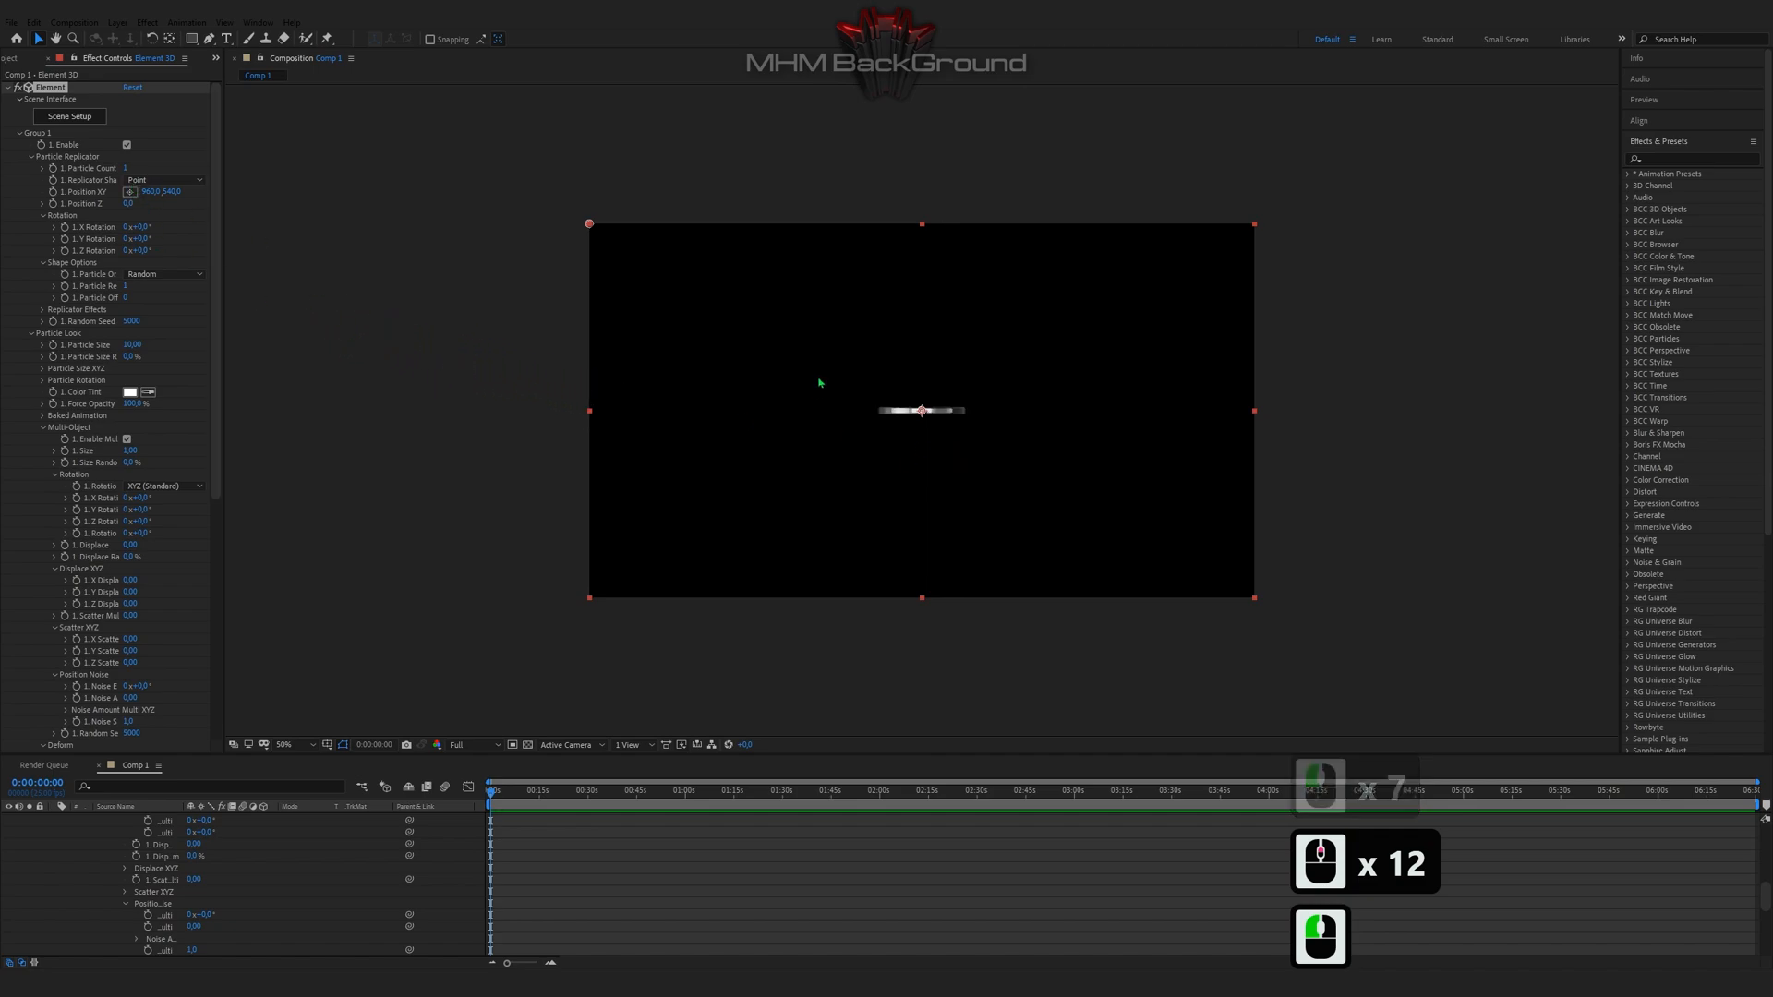
Step: Set the replicator to Ring with 285 particles, Position Z -2890 and 15 layers
click(133, 168)
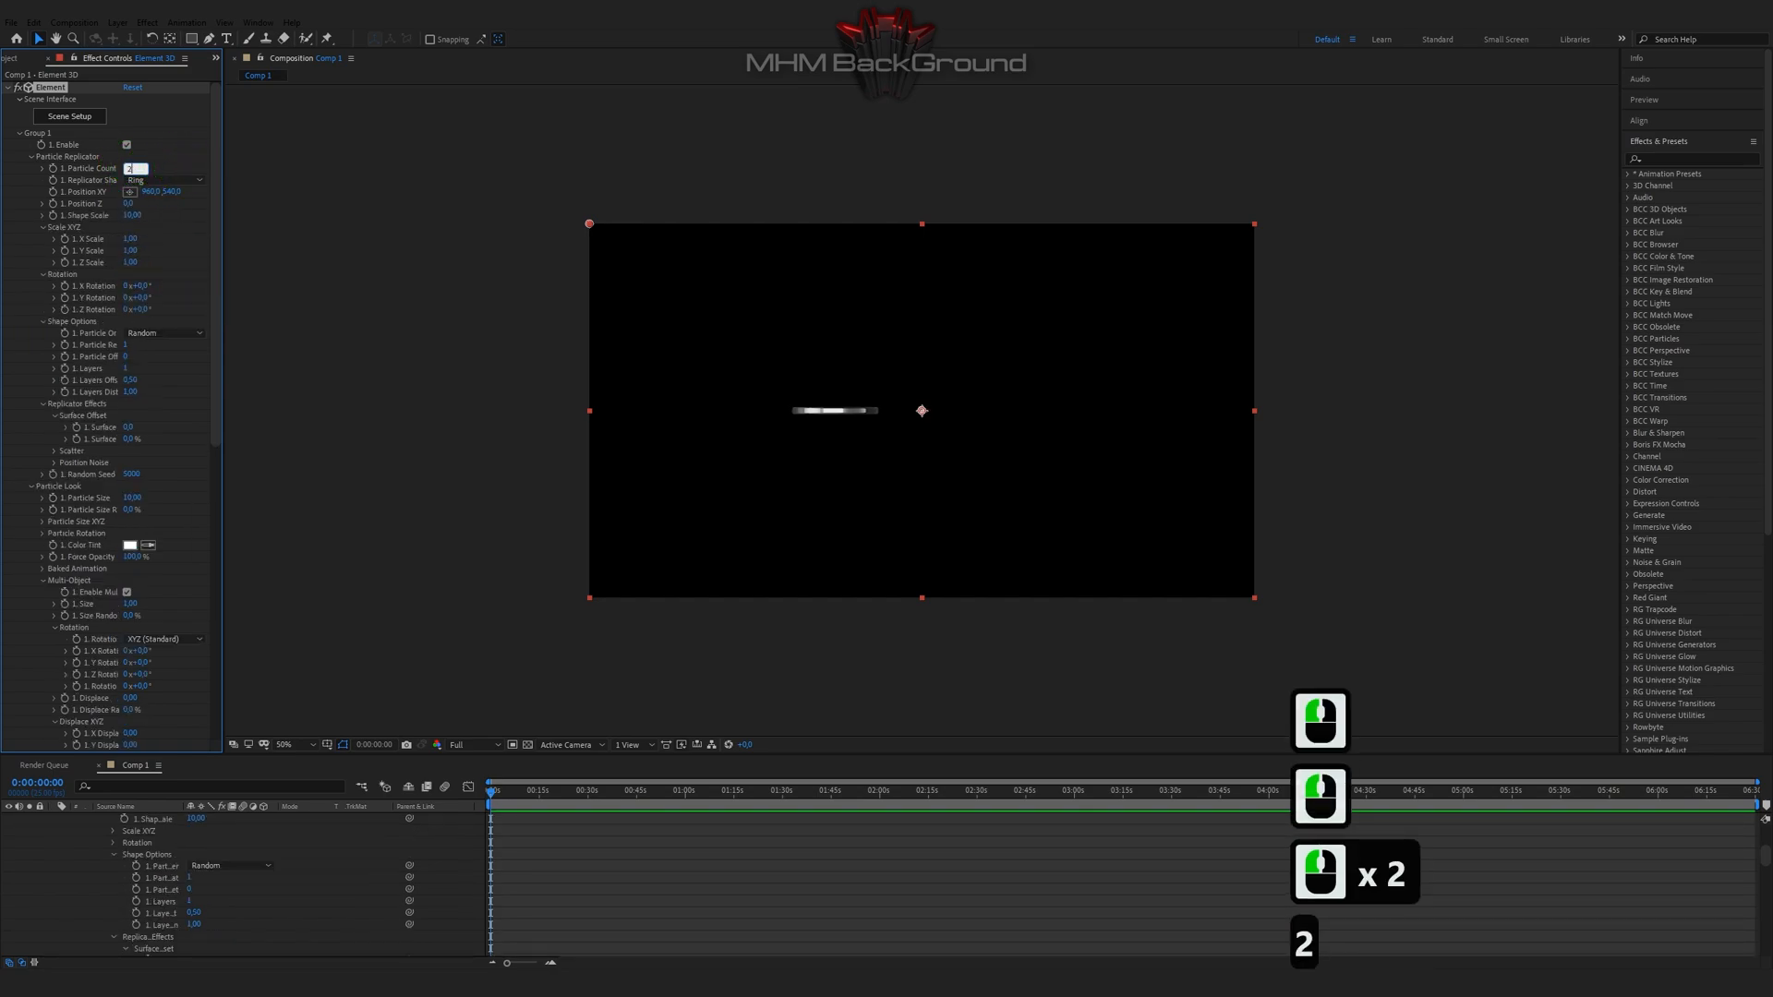
text(285)
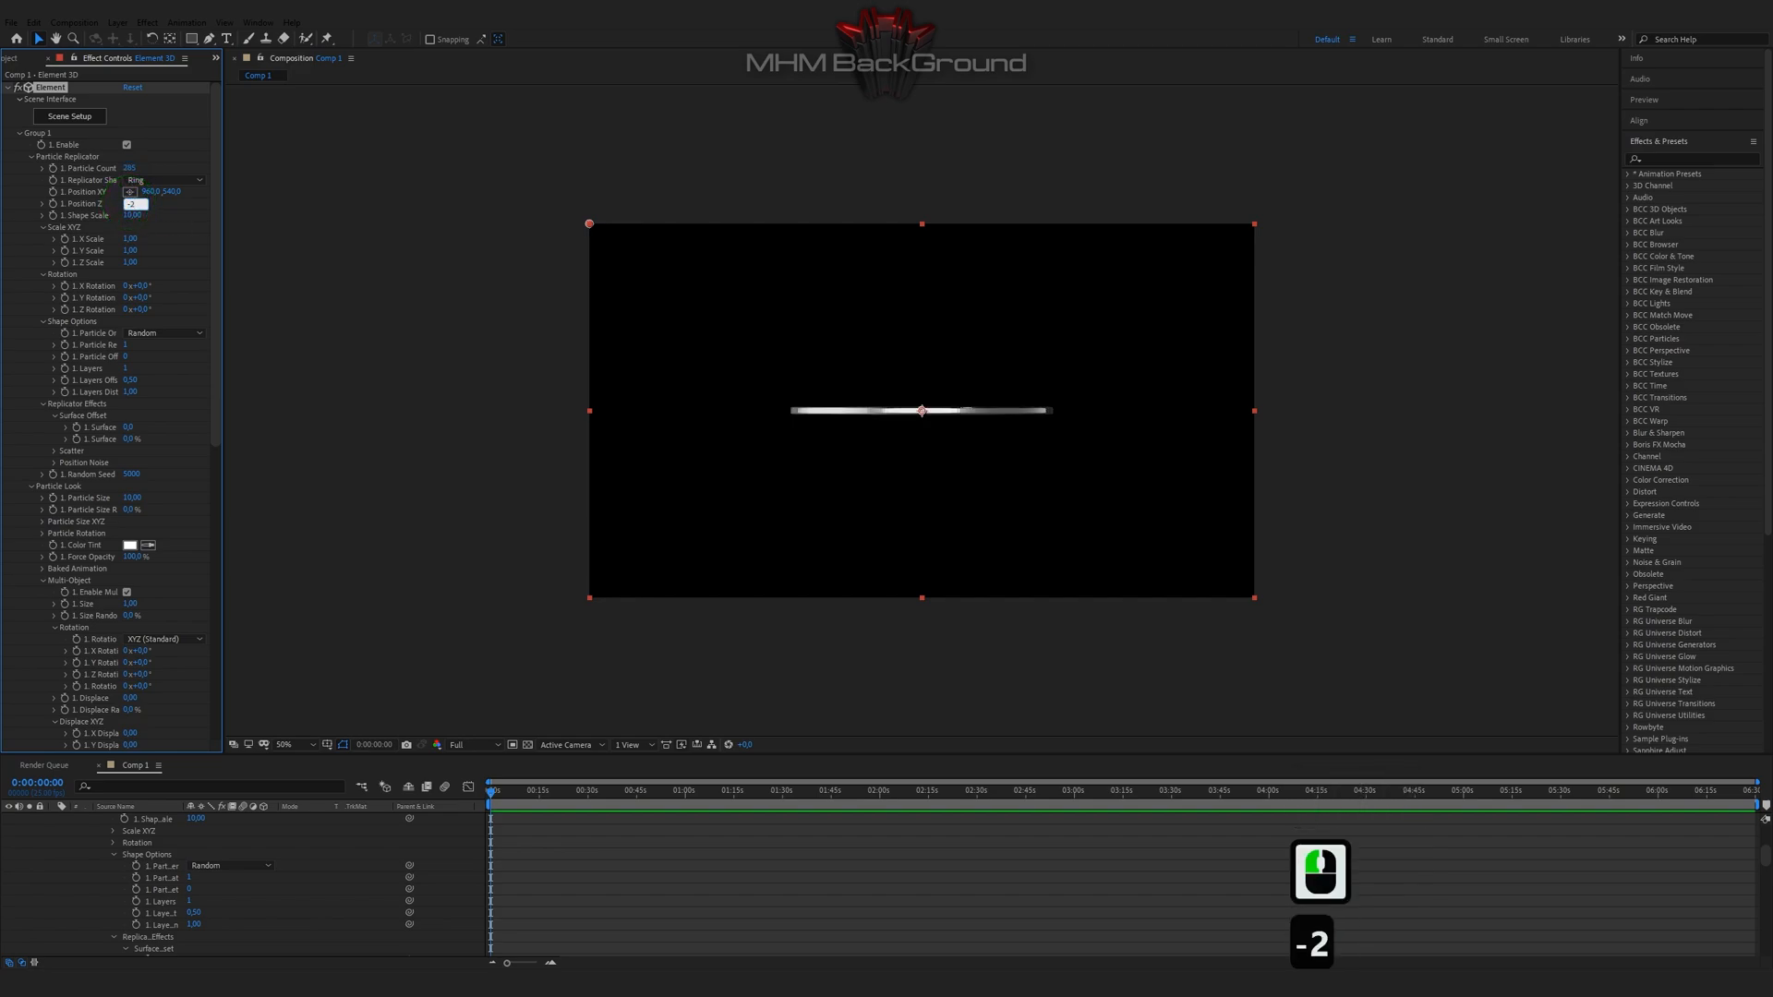
text(-2890,0)
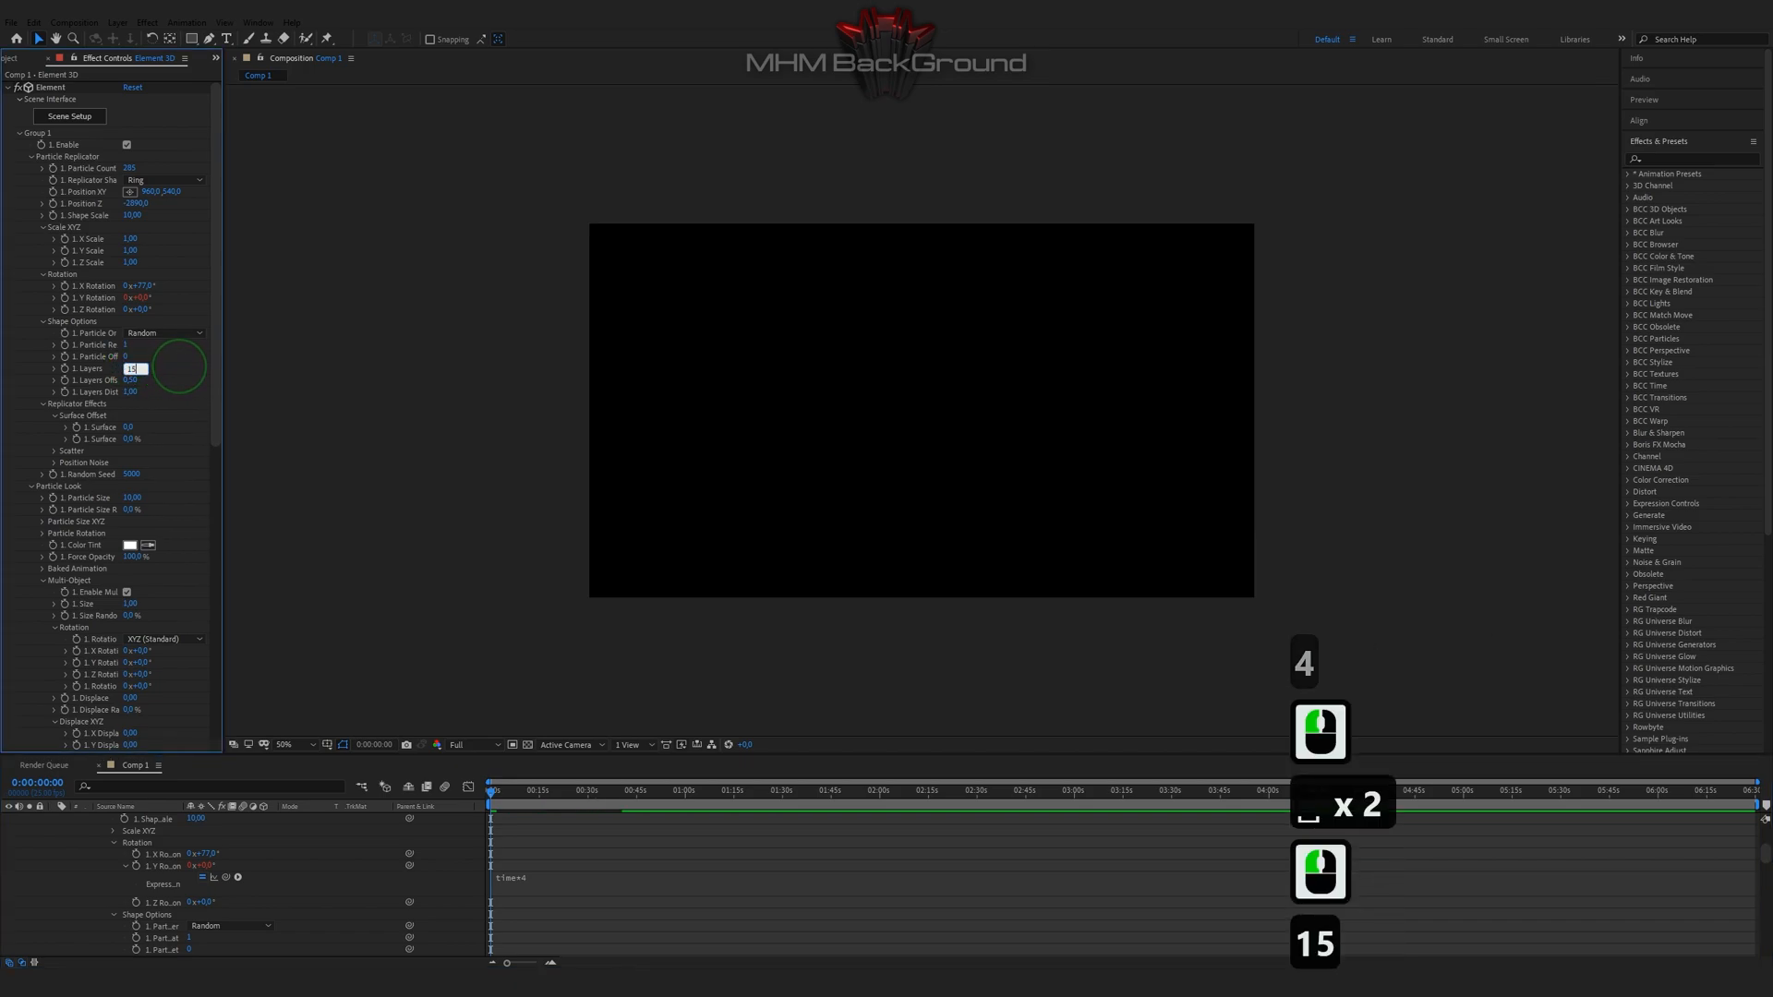
text(15)
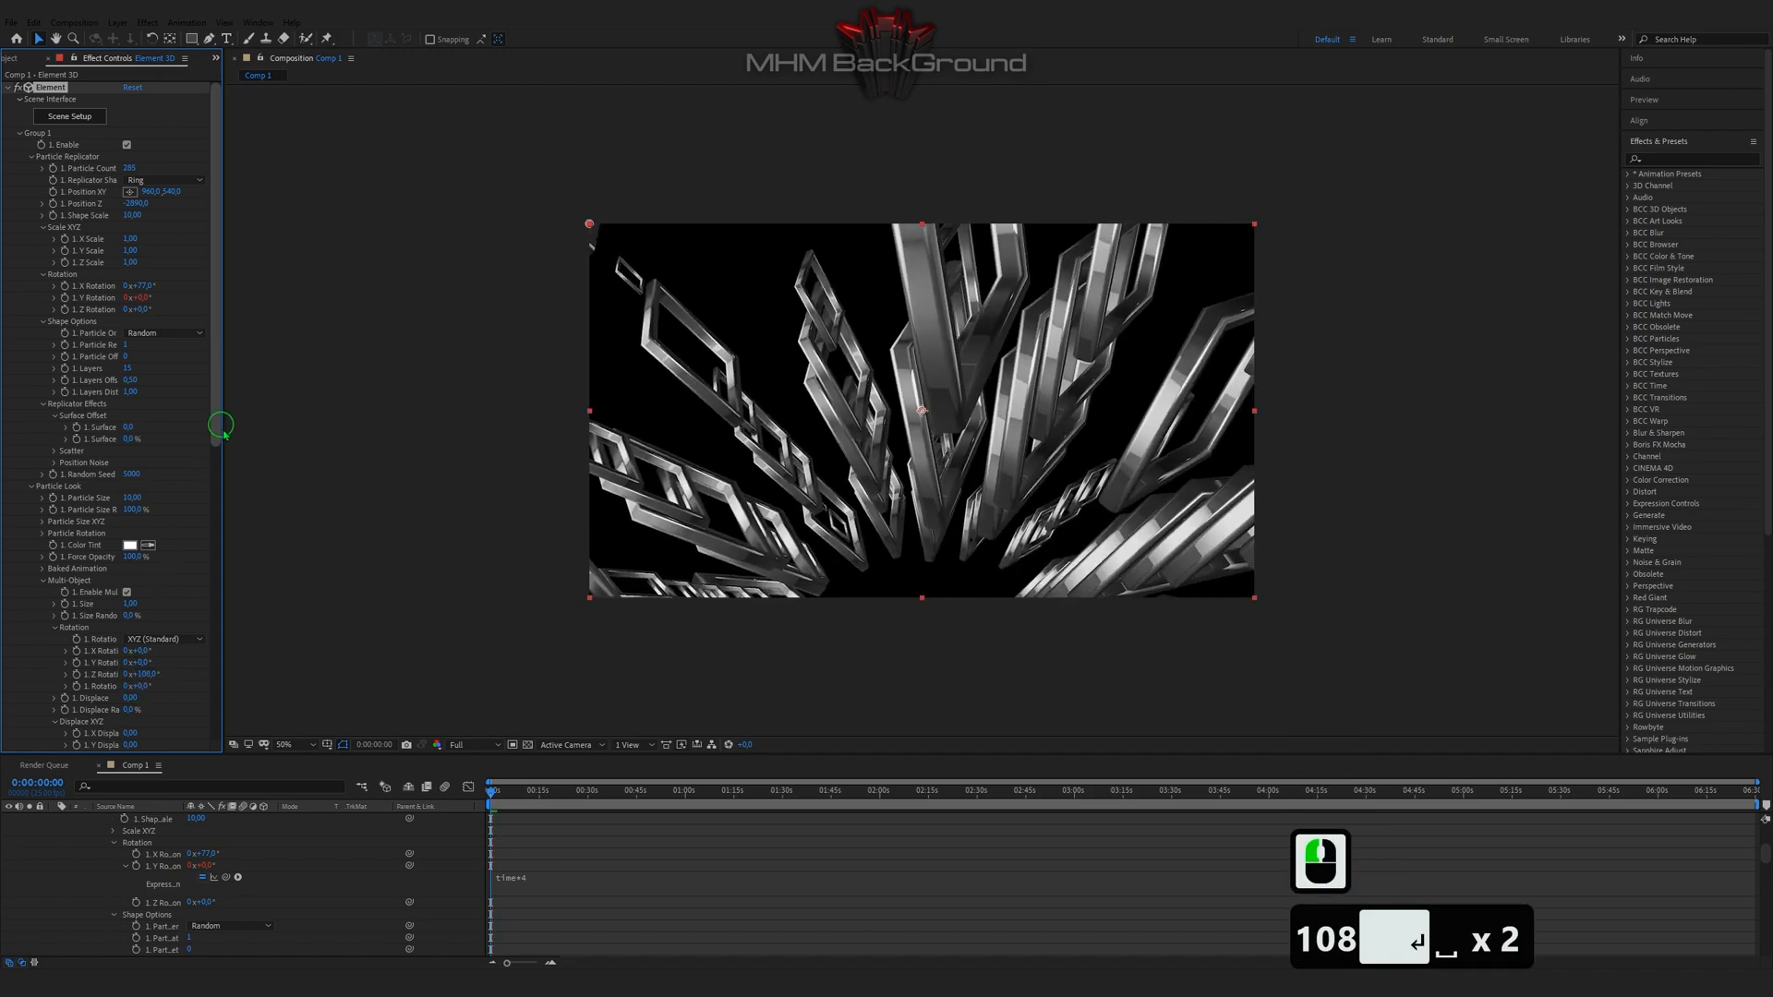
Step: Add Z rotation randomness of 1080 and a Twist deform of 91, then duplicate the Element 3D layer
scroll(down, 3)
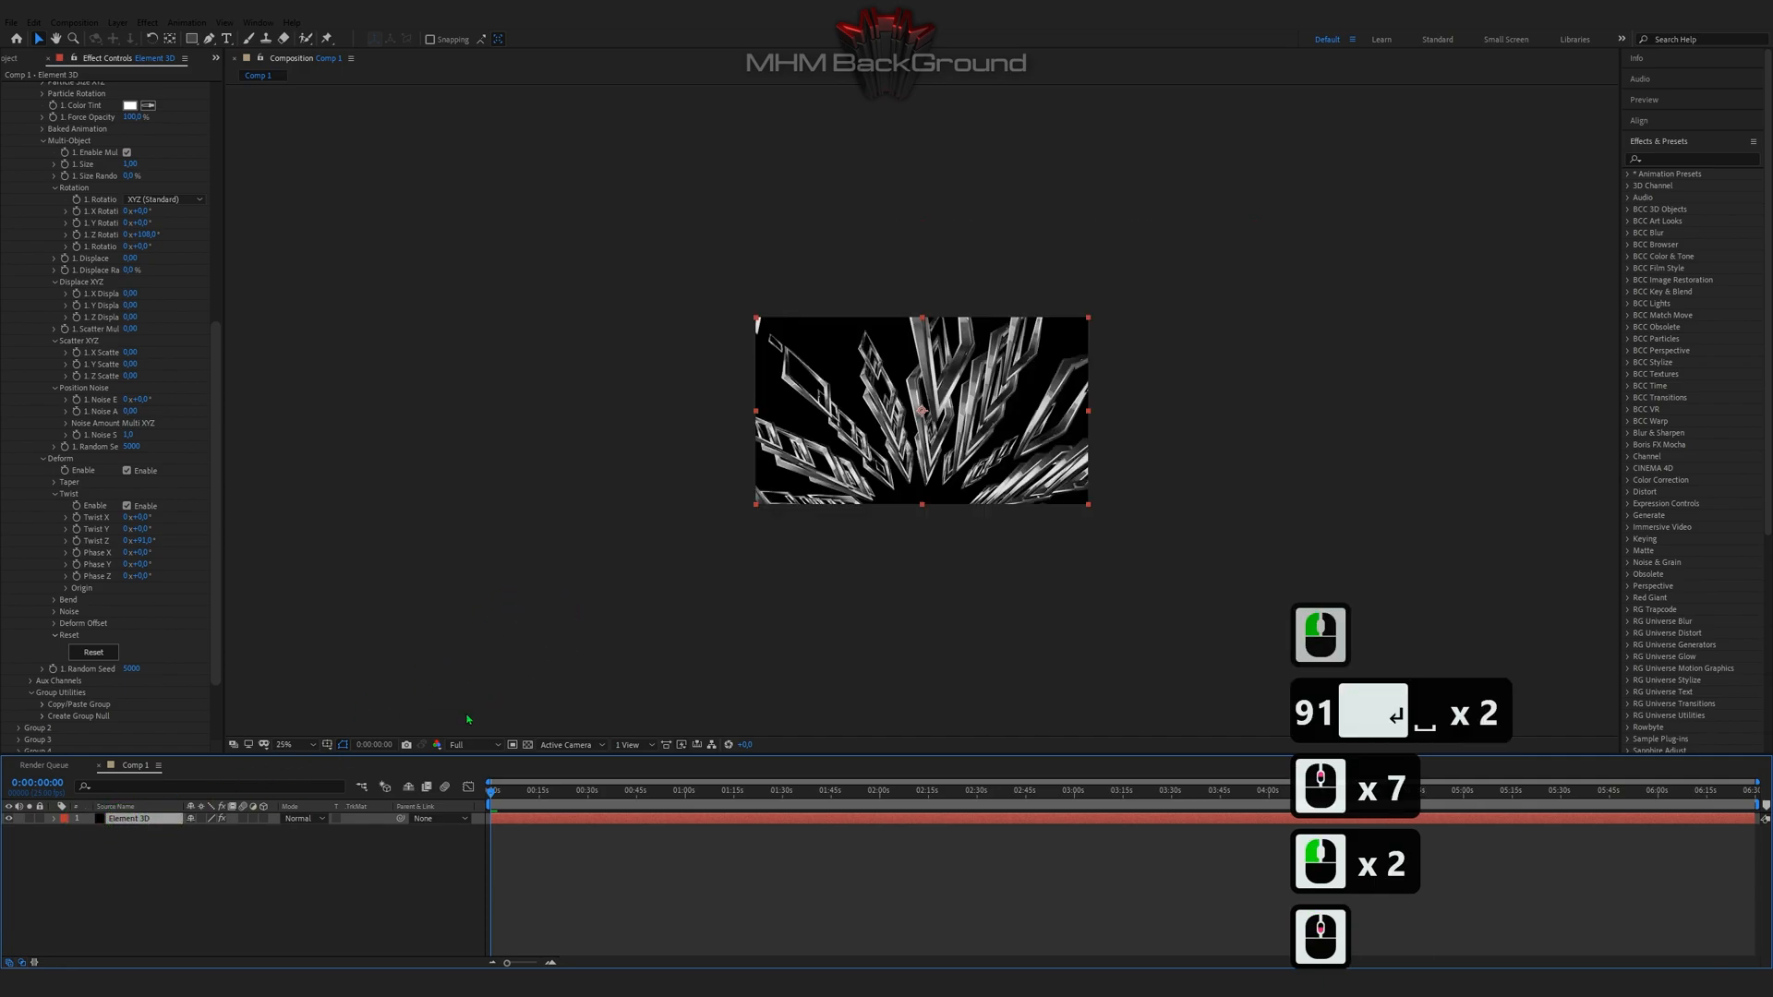
key(ctrl+d)
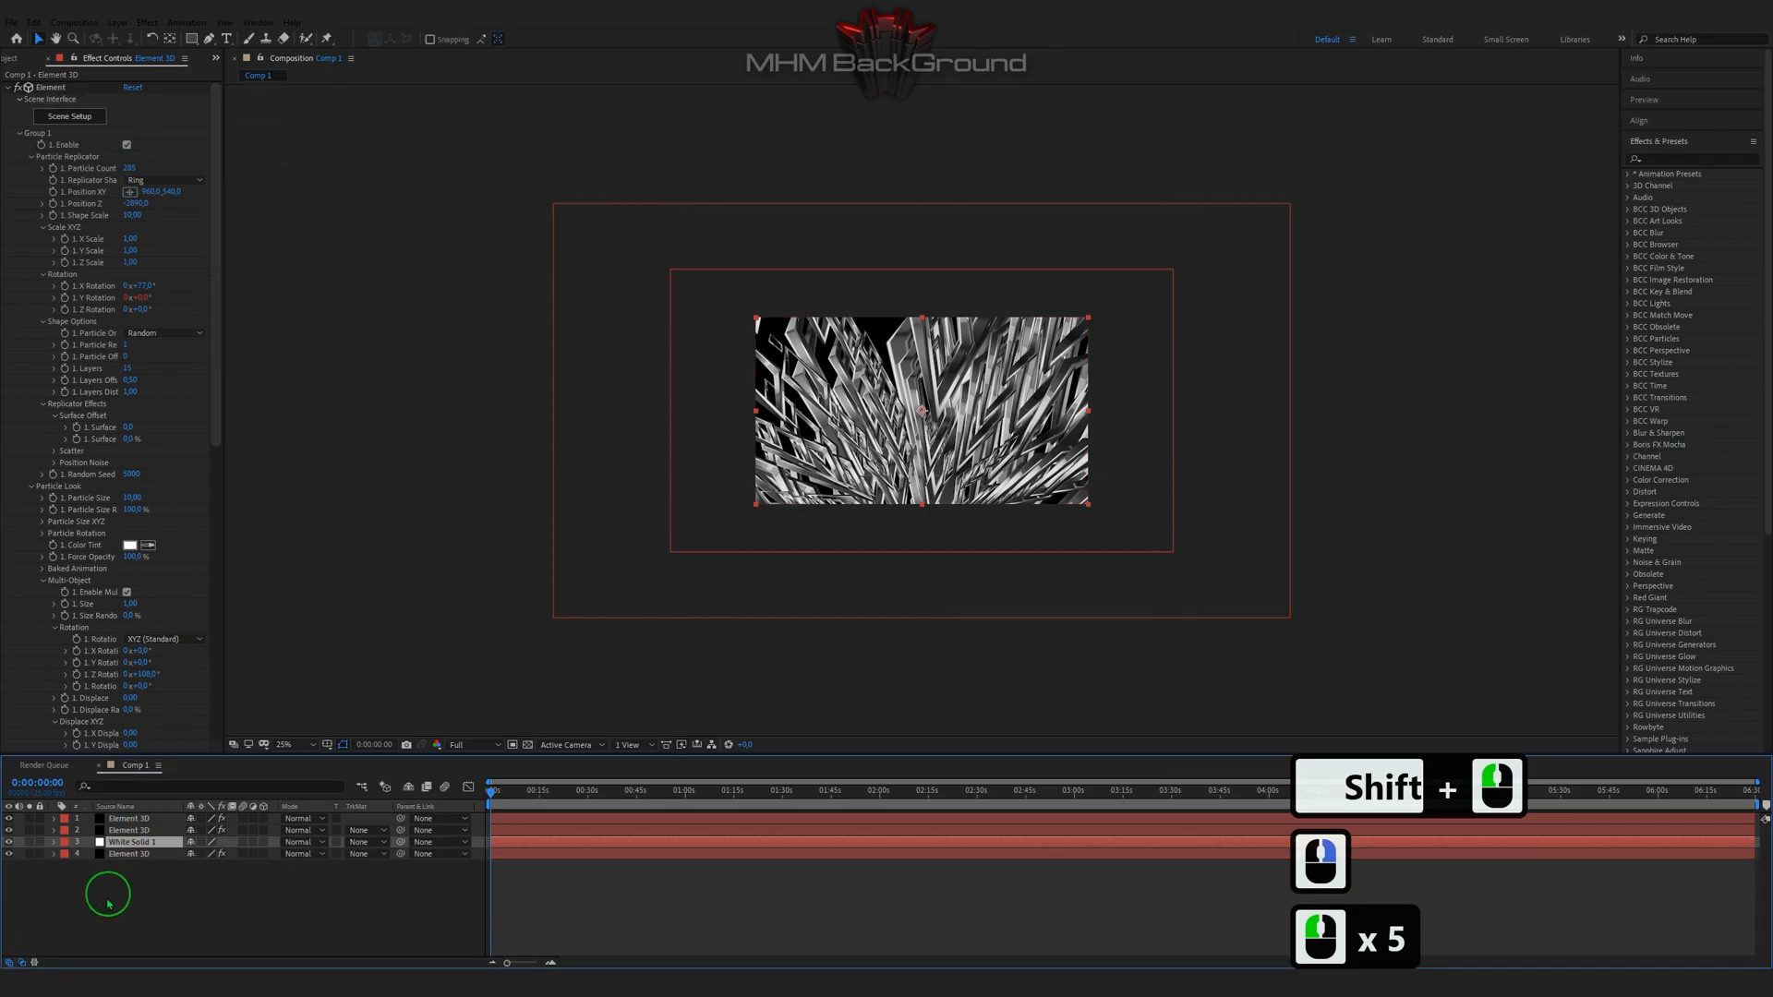
Step: Add a white solid and an adjustment layer with Universe ShrinkRay, then select an Element 3D copy
right_click(107, 894)
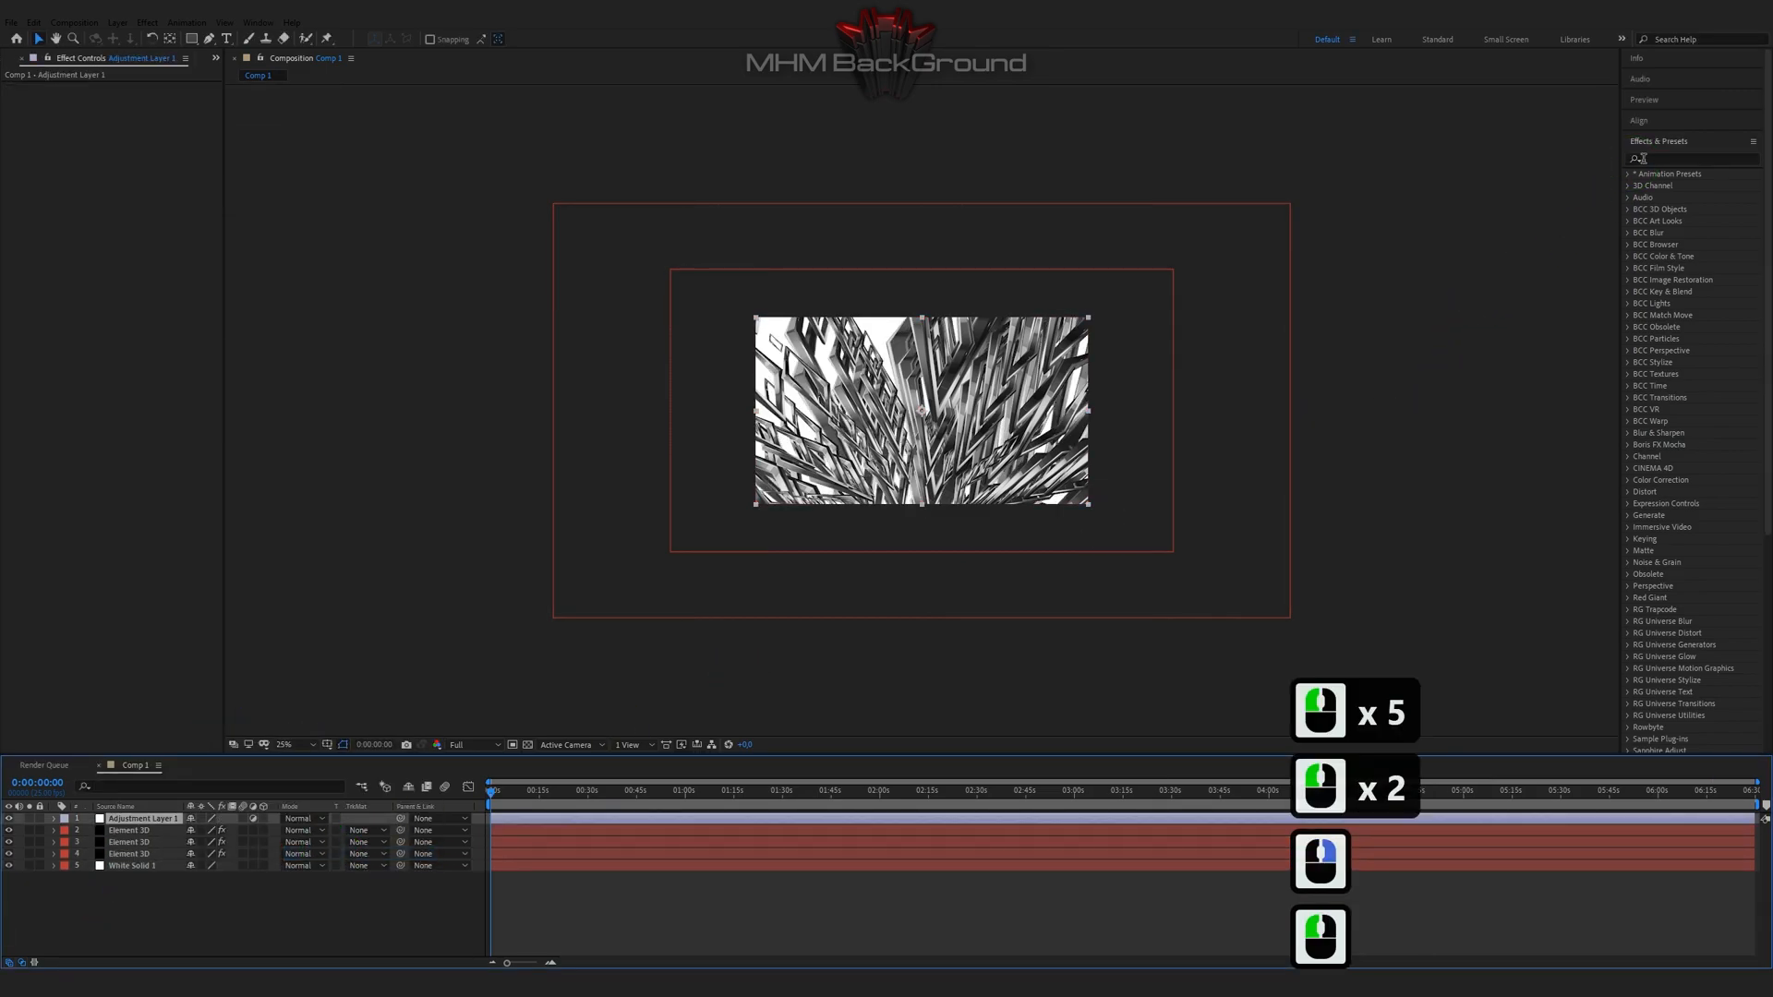
text(shr)
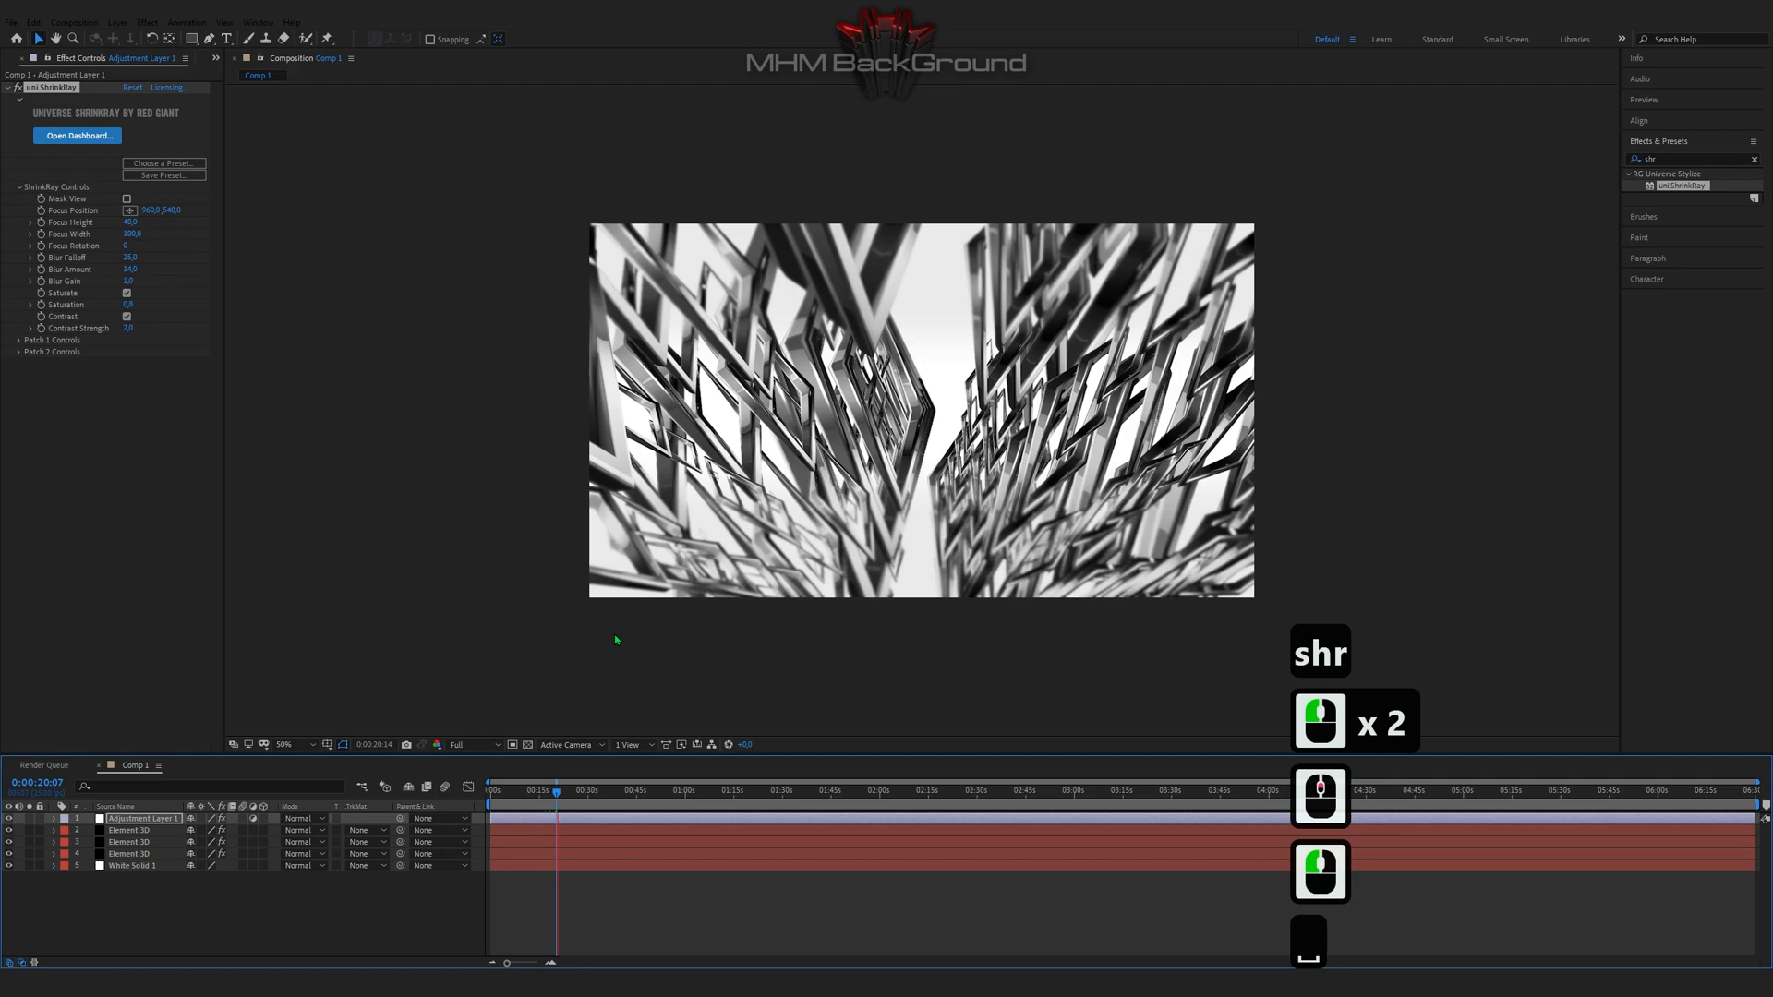
click(143, 830)
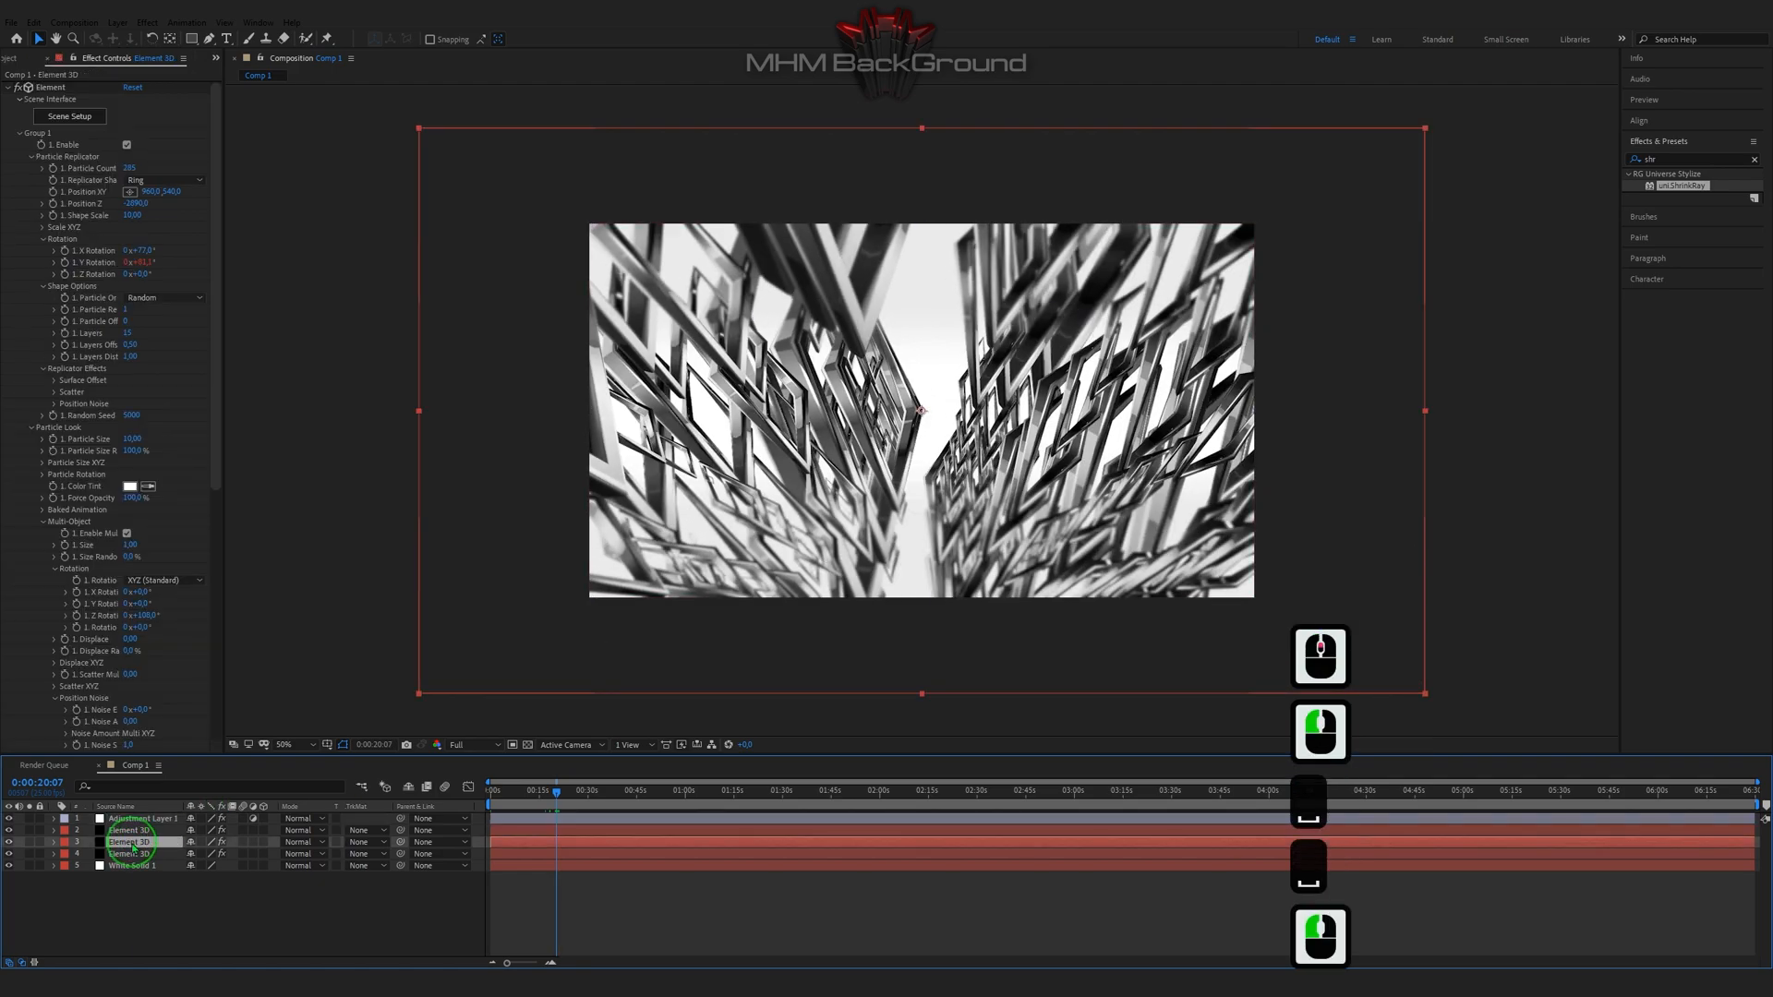
click(128, 842)
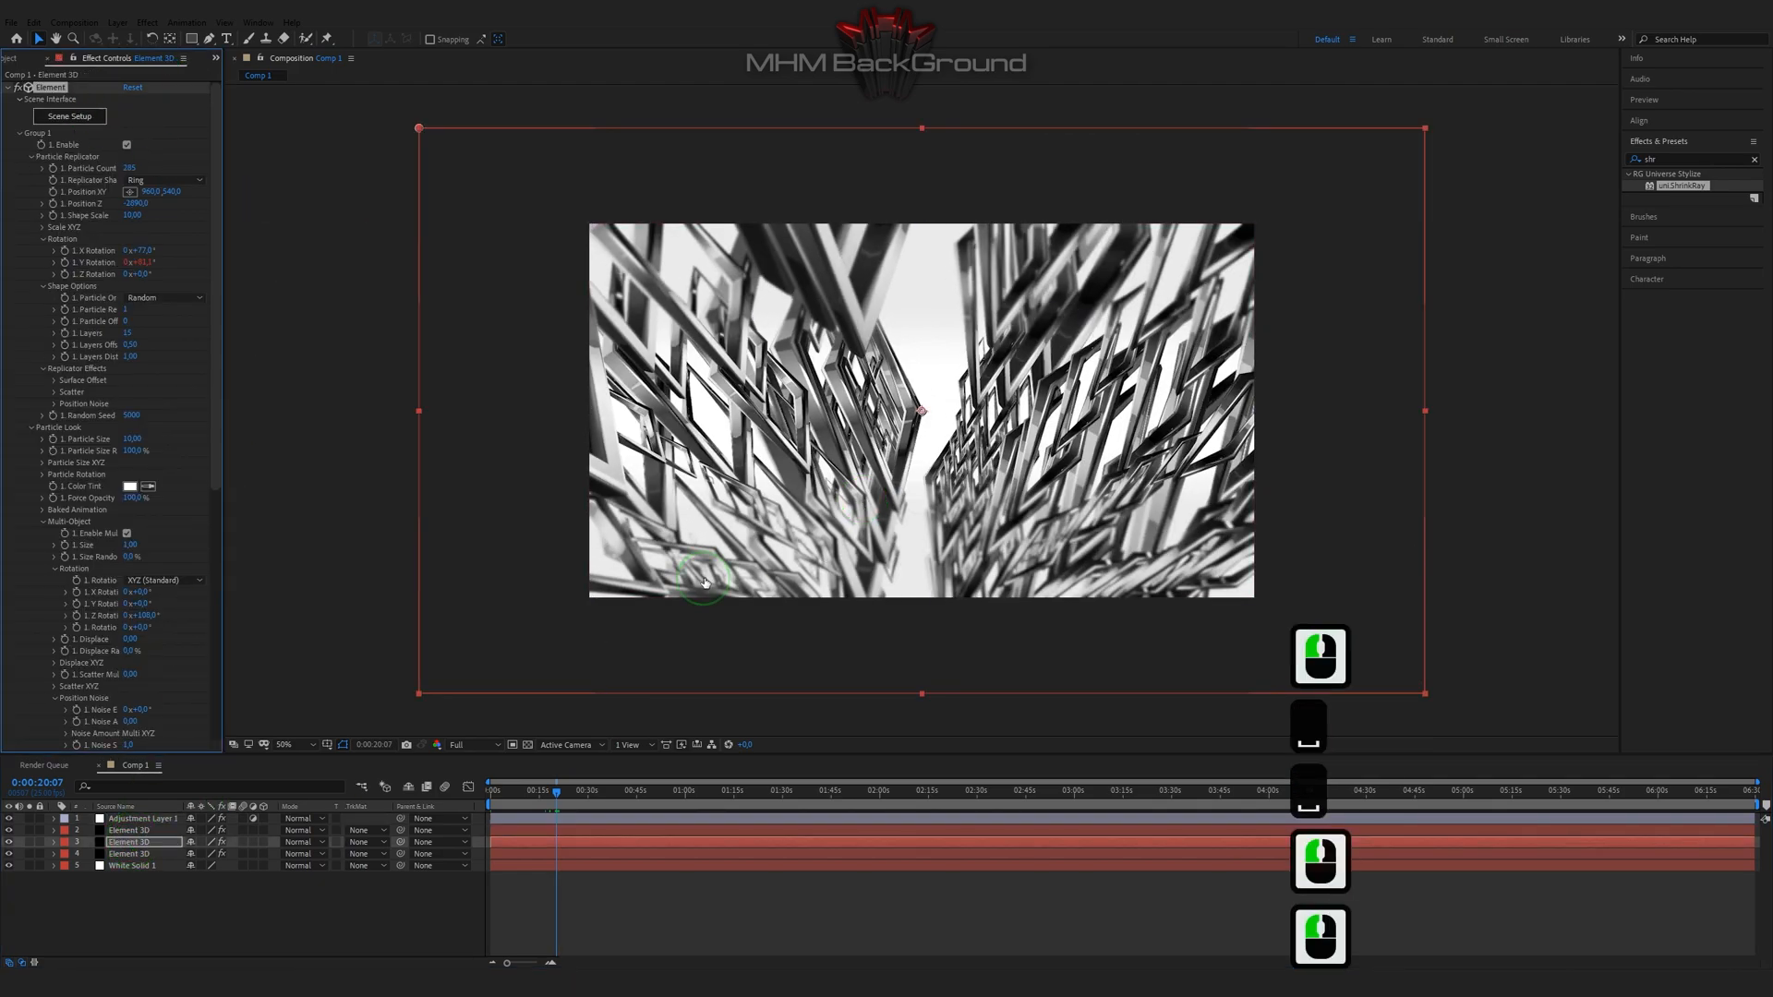
Step: Set this Element 3D copy's tube material Reflectivity colour to red in Scene Setup and accept
click(69, 115)
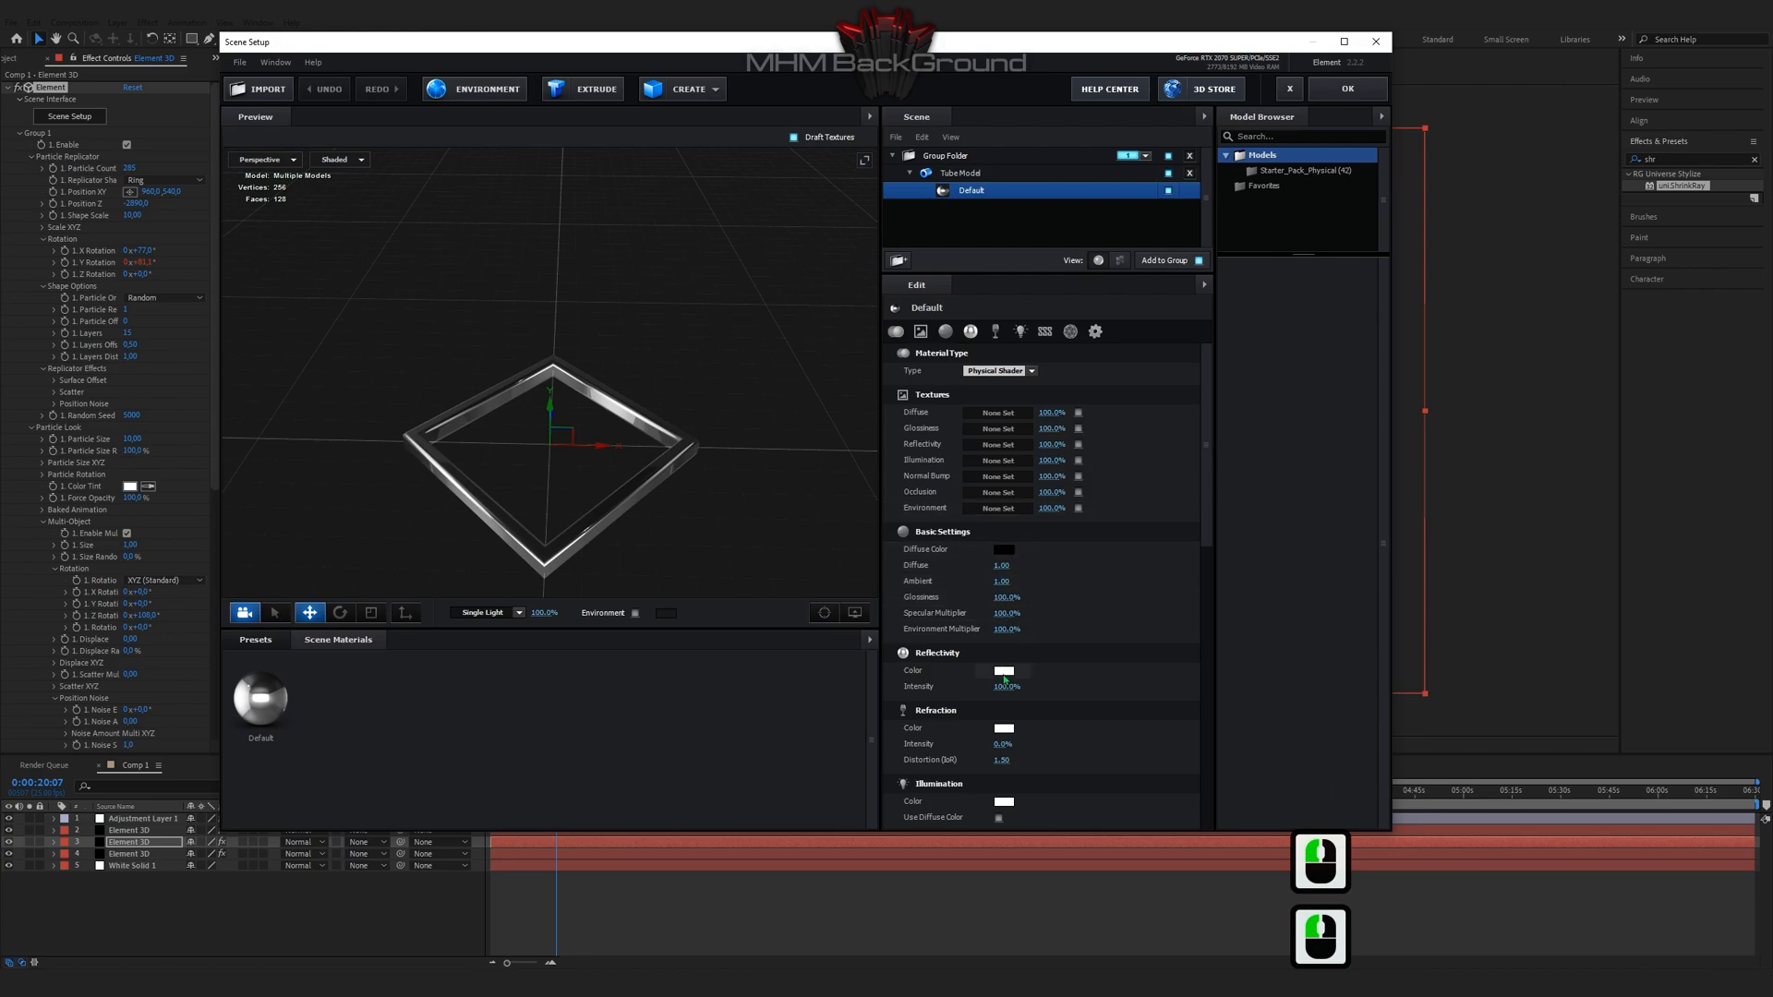
click(1003, 669)
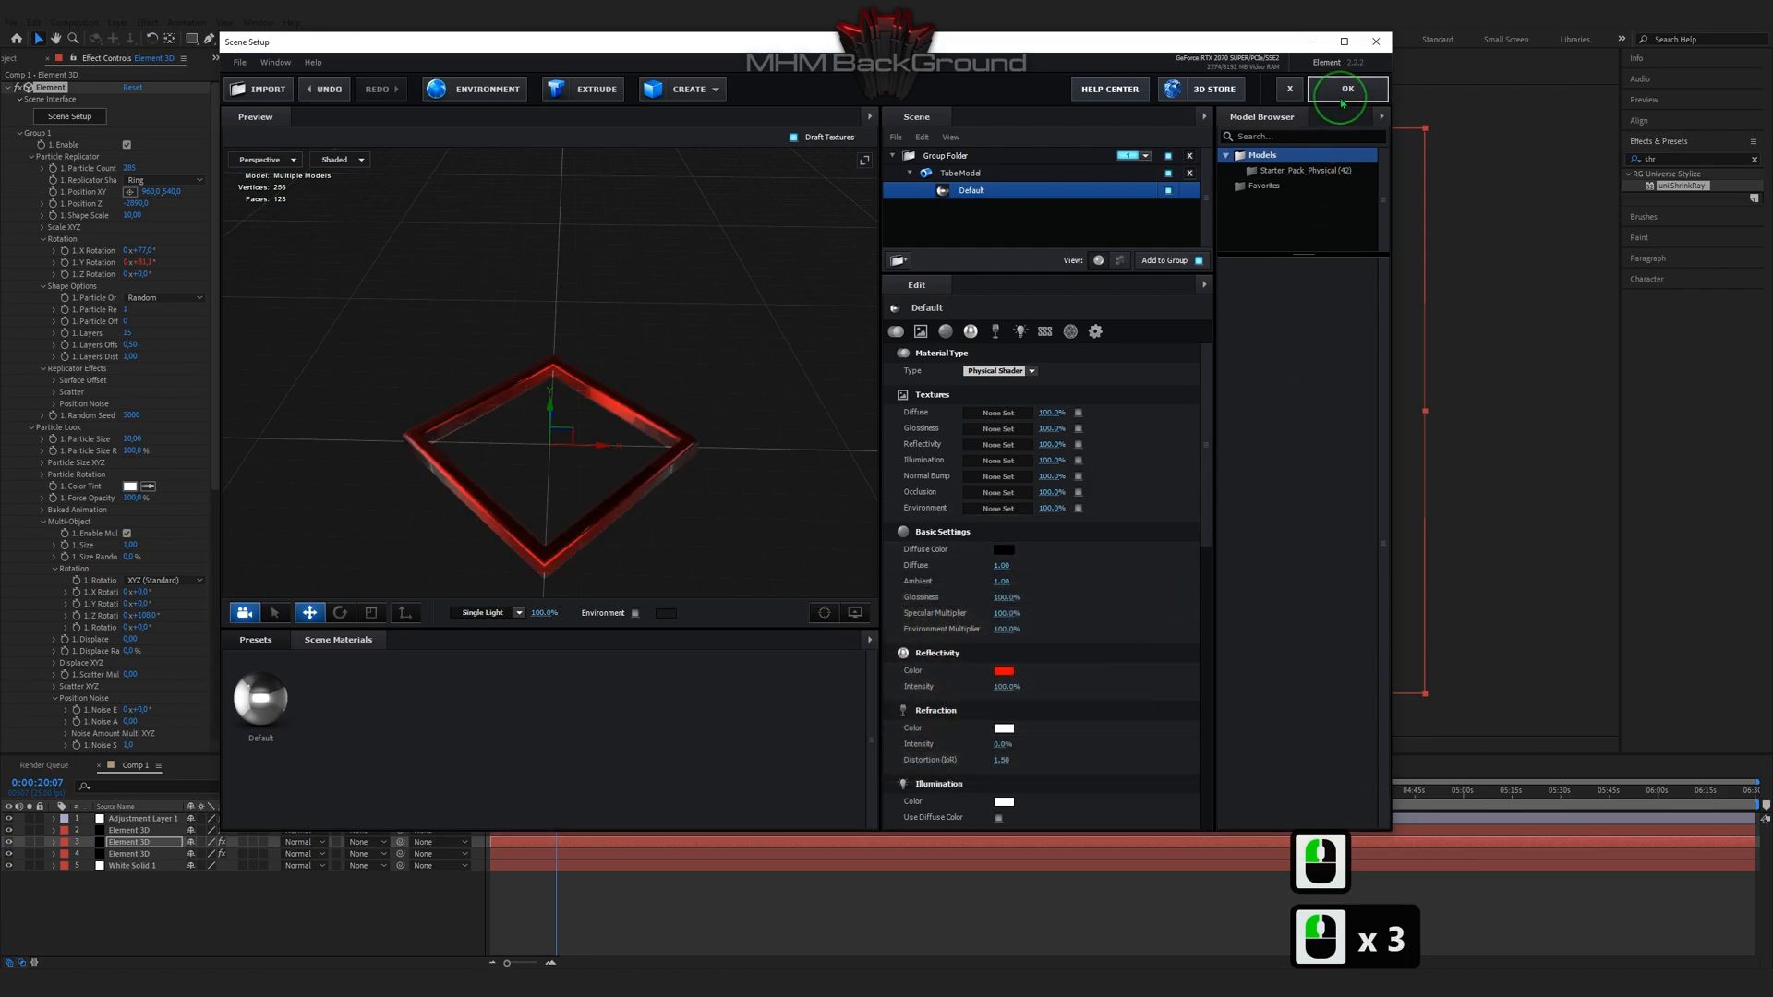
click(1345, 88)
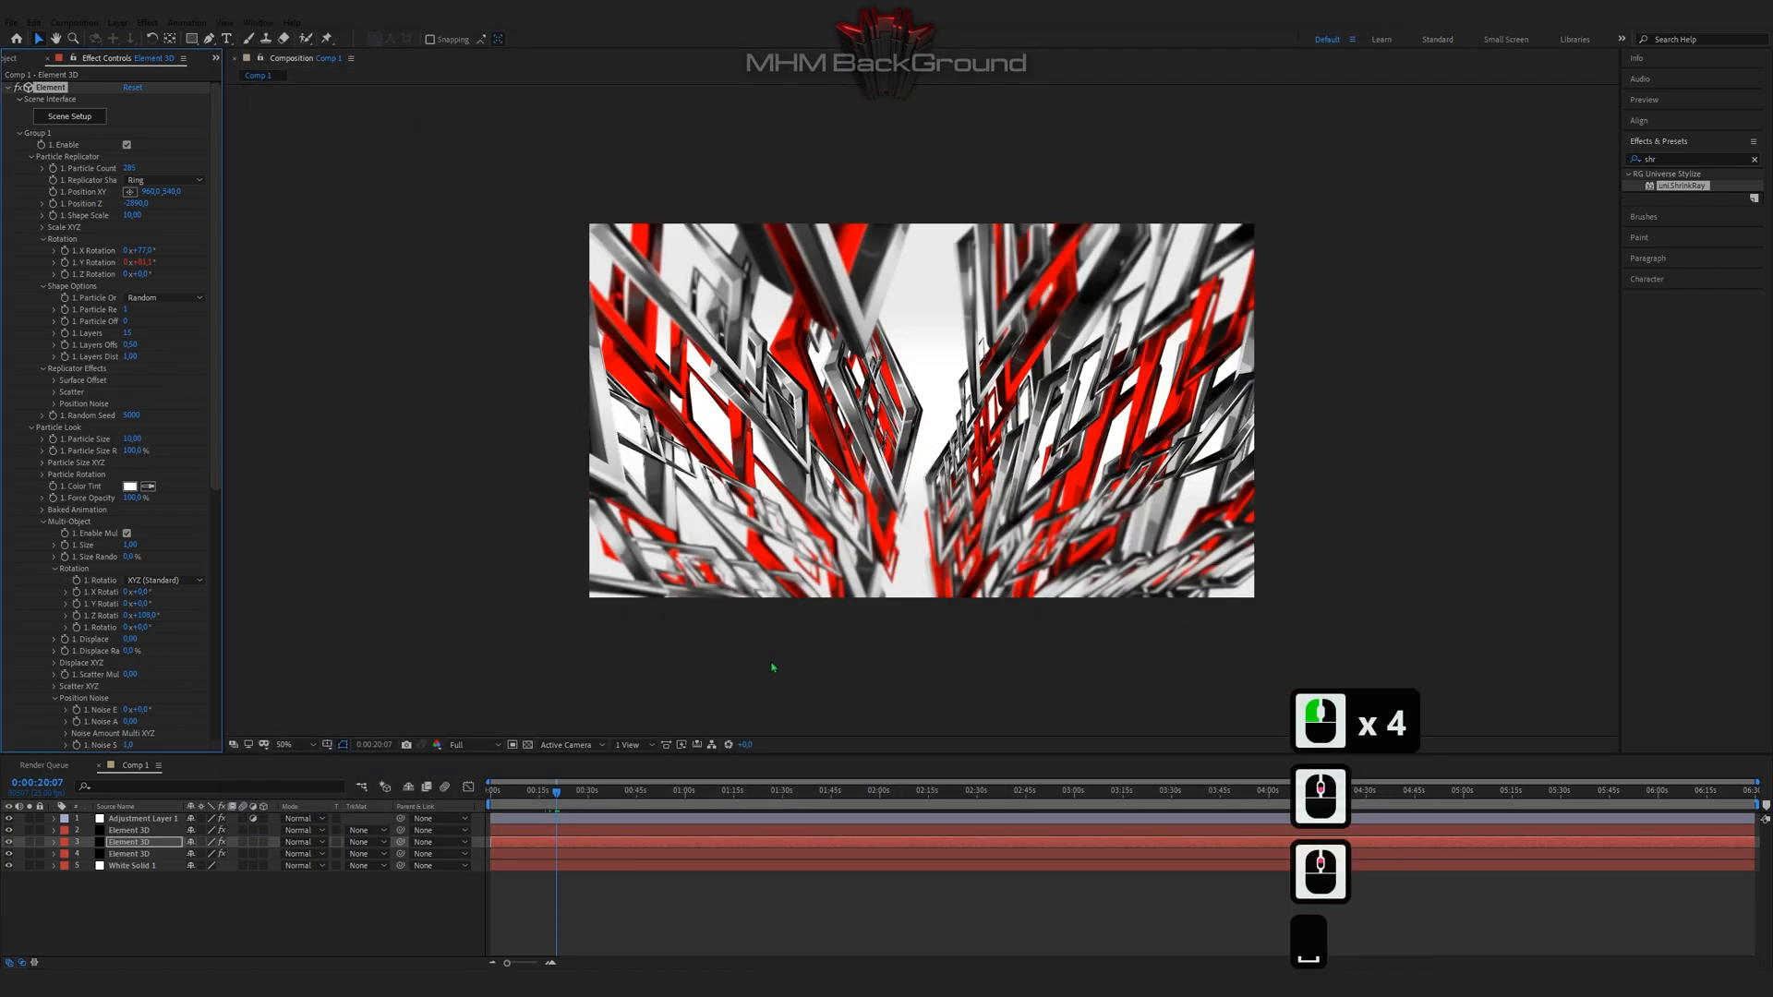